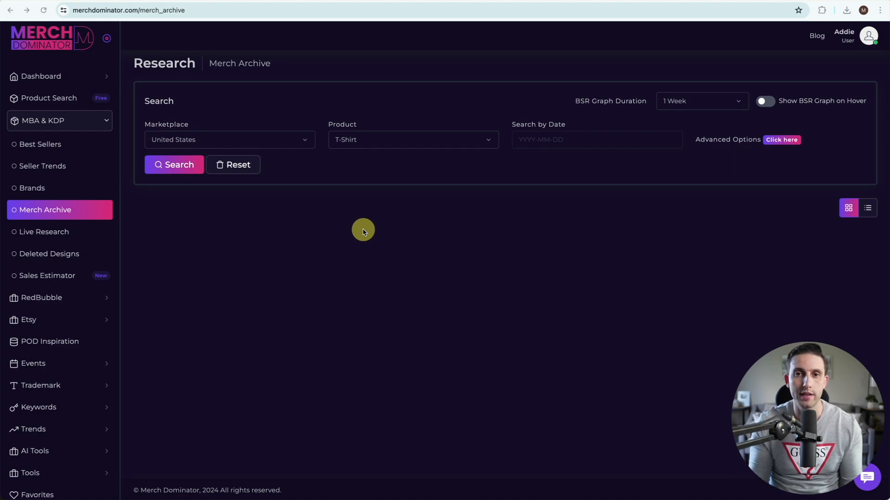
mouse_move(47, 61)
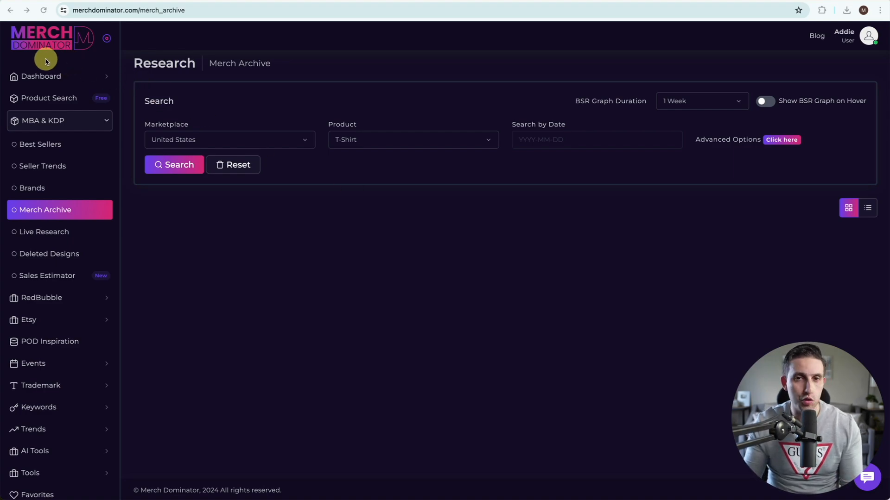
mouse_move(60, 222)
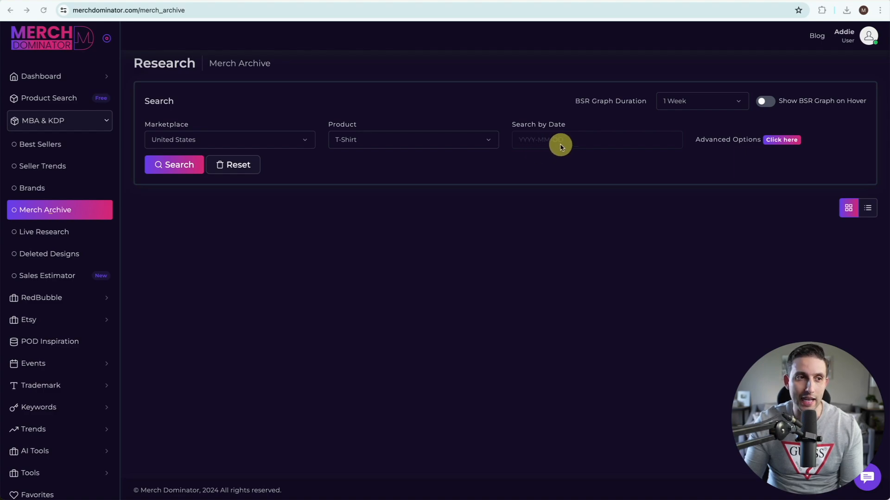
- Pick June 11, 2023 in the Search by Date calendar and close it
left_click(570, 140)
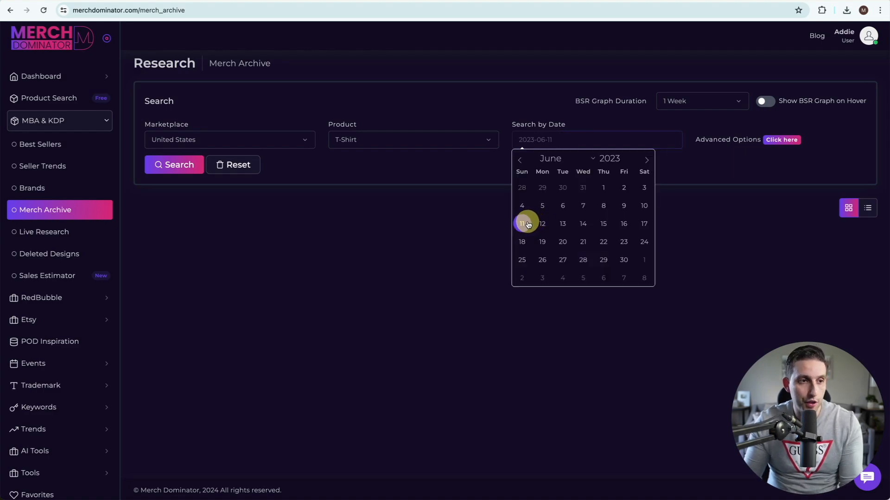
mouse_move(604, 206)
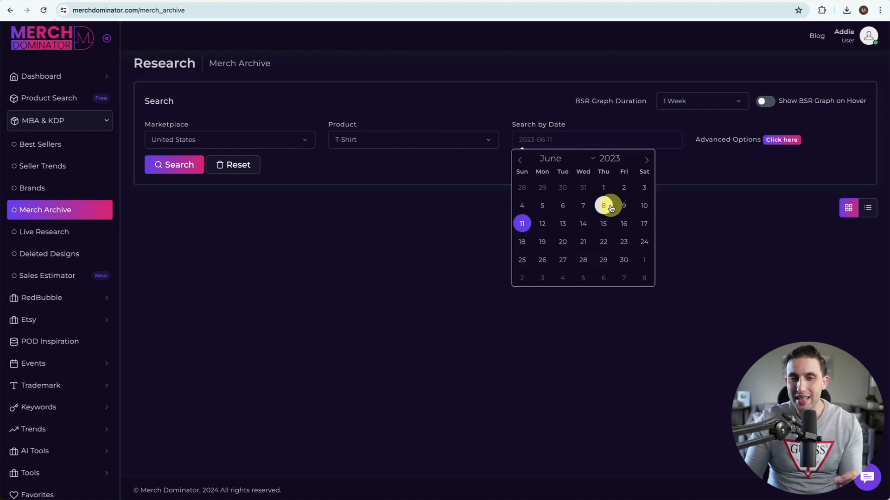
mouse_move(465, 198)
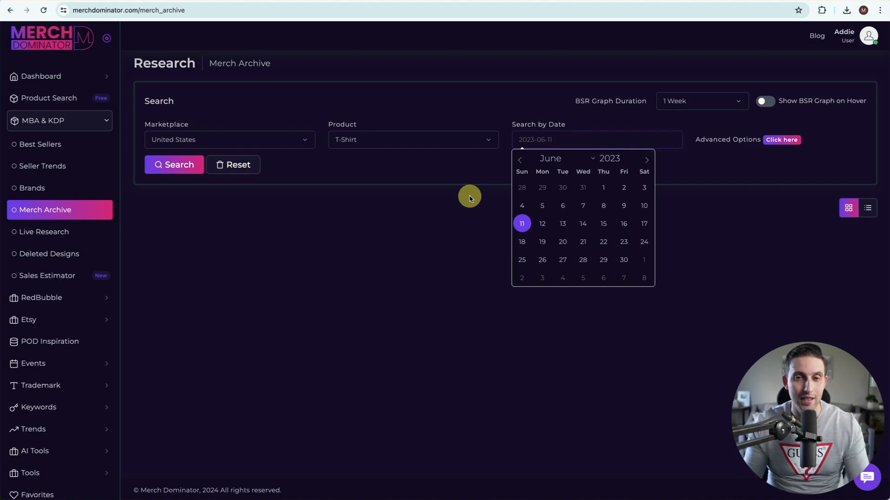
mouse_move(538, 168)
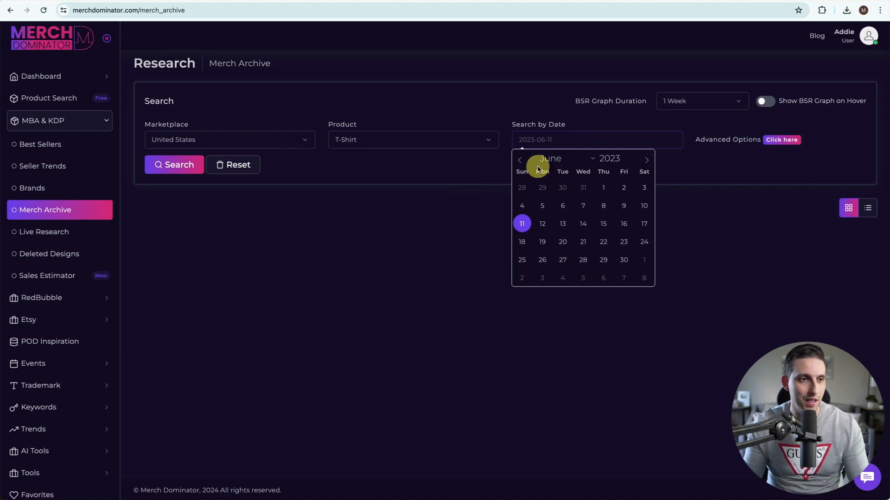
left_click(174, 165)
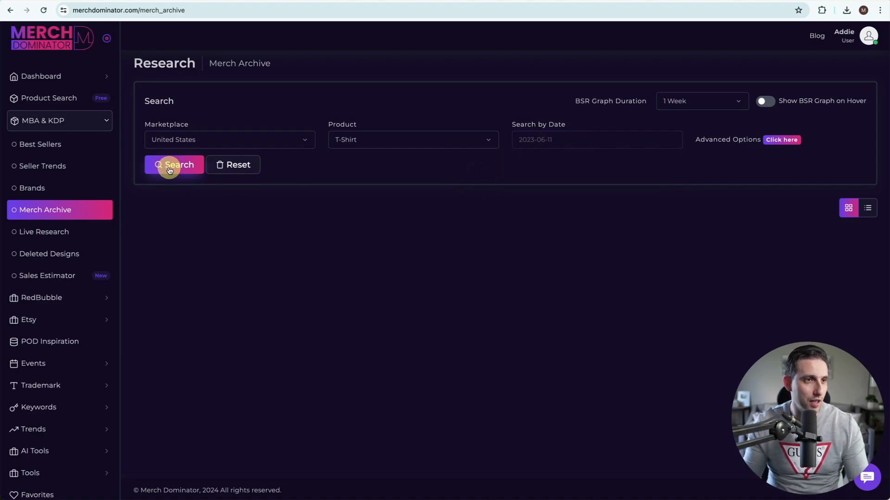
- Run the archive search for 2023-06-11 and scroll down to the Juneteenth designs
left_click(175, 165)
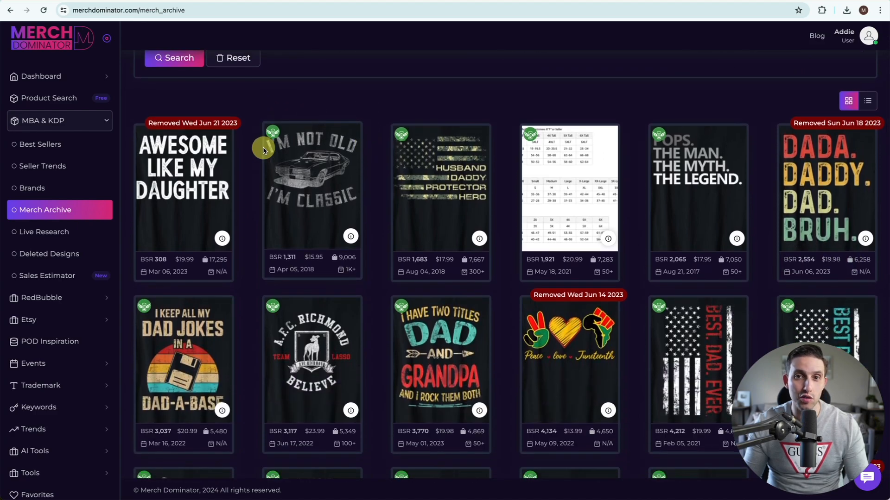
mouse_move(243, 170)
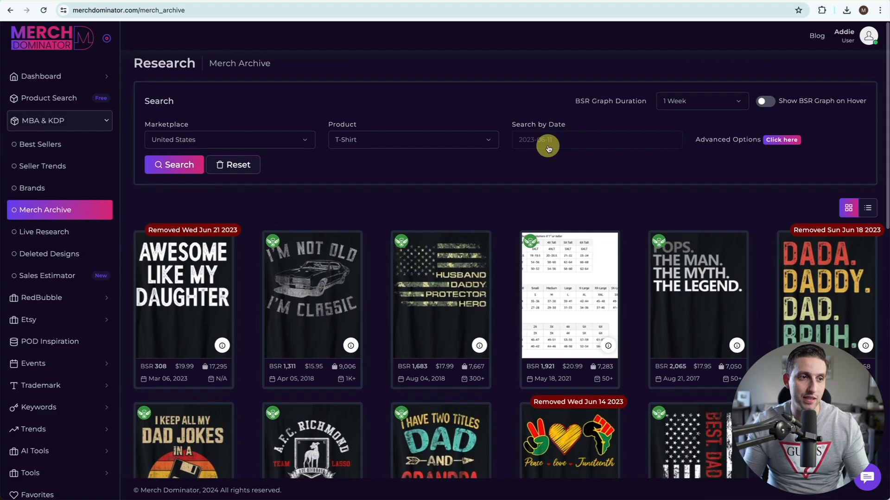
mouse_move(402, 168)
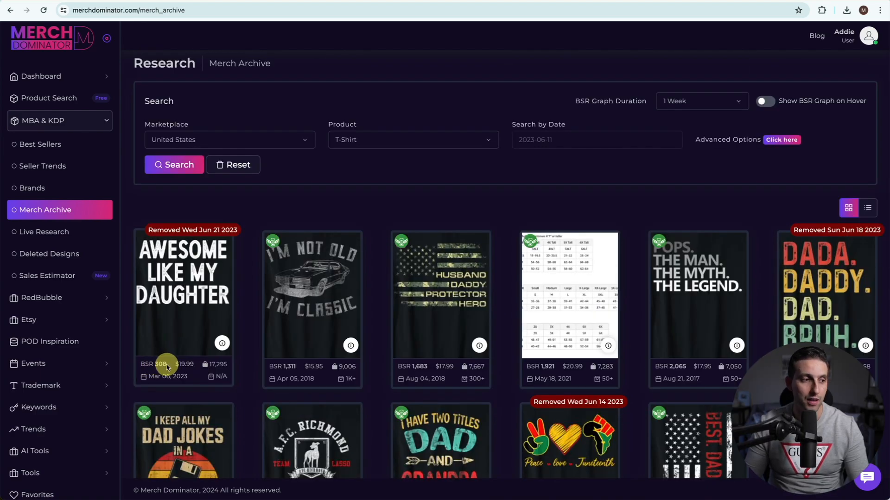
mouse_move(207, 364)
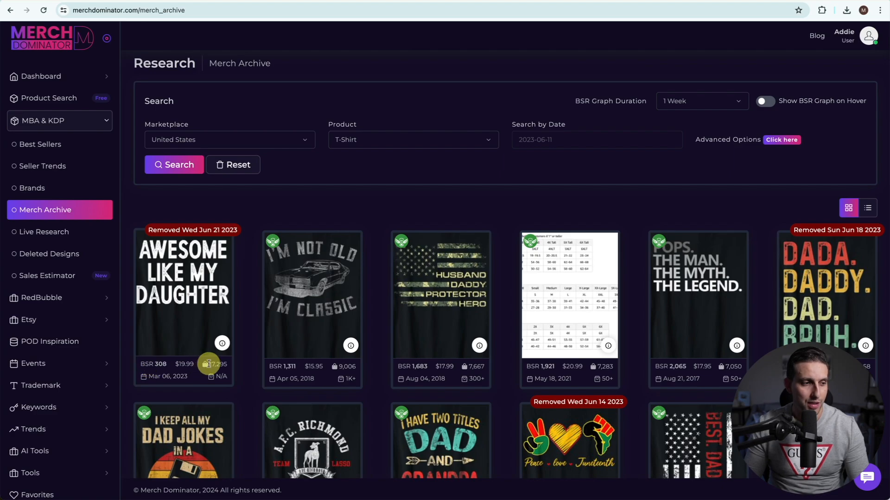
mouse_move(215, 365)
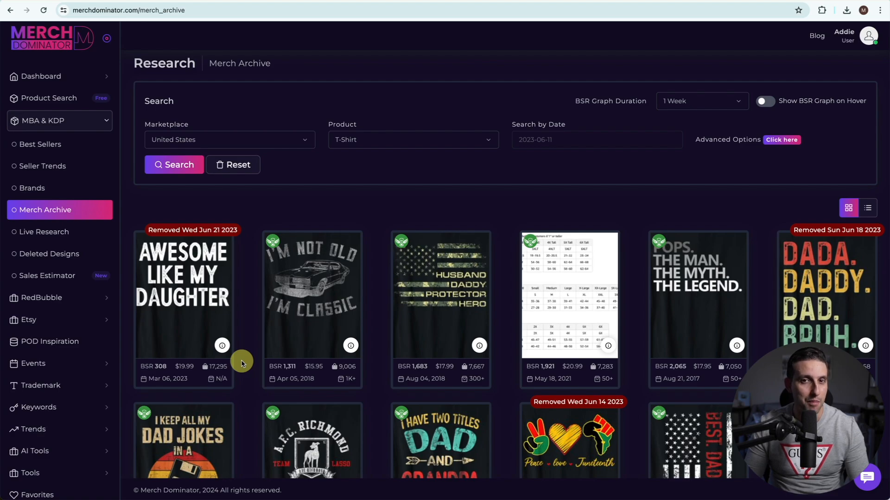
scroll("down", 3)
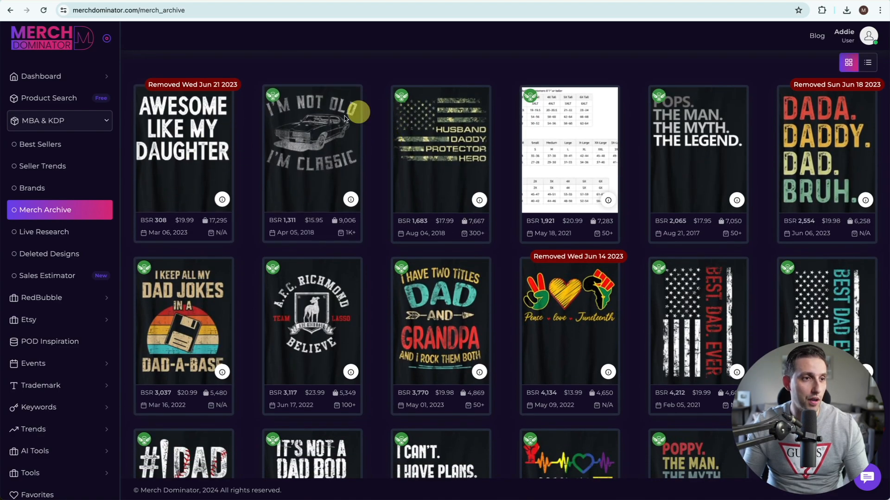
scroll("down", 3)
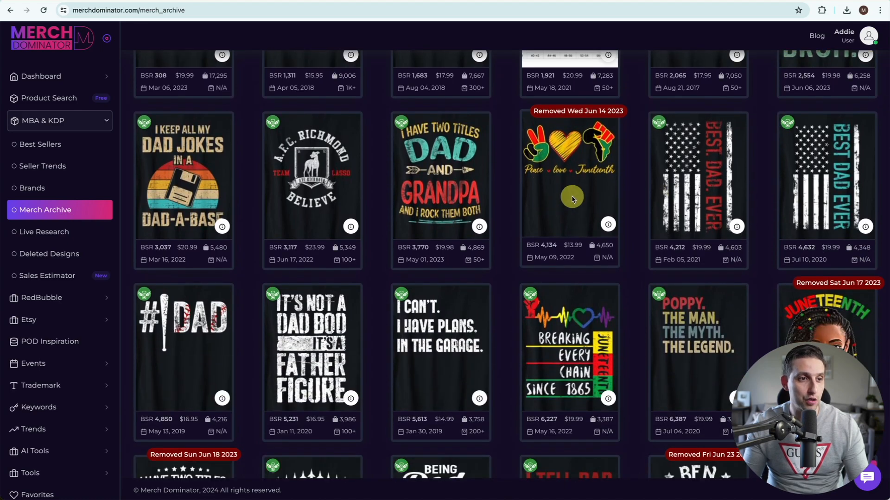
scroll("down", 3)
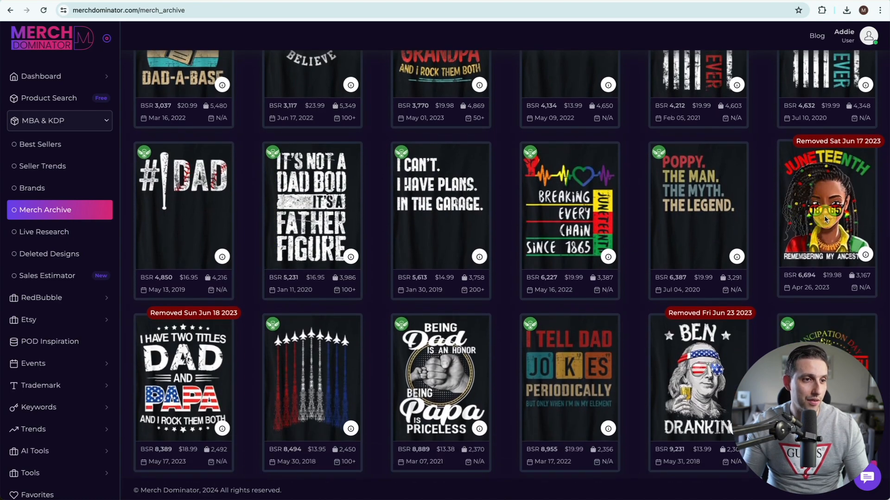
scroll("down", 3)
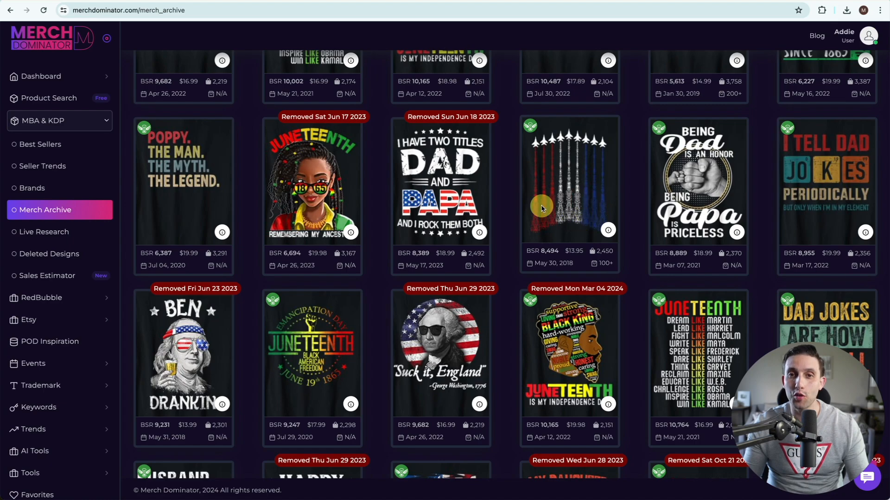
mouse_move(568, 214)
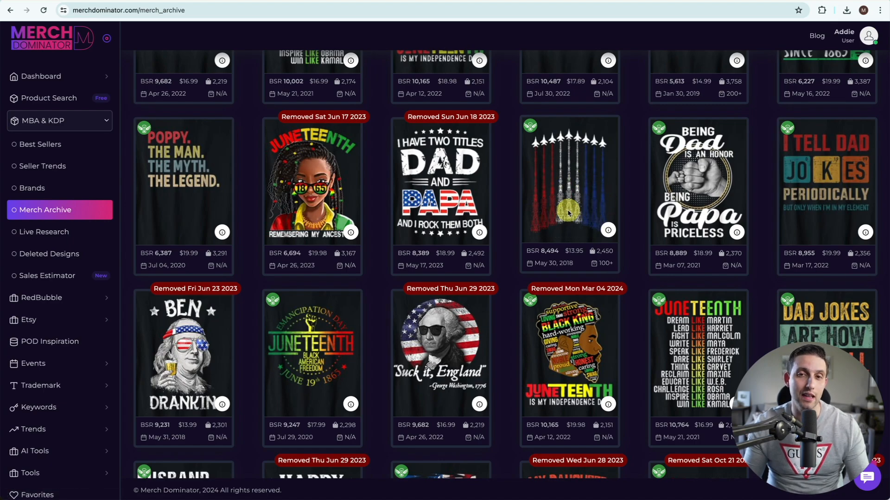
mouse_move(628, 177)
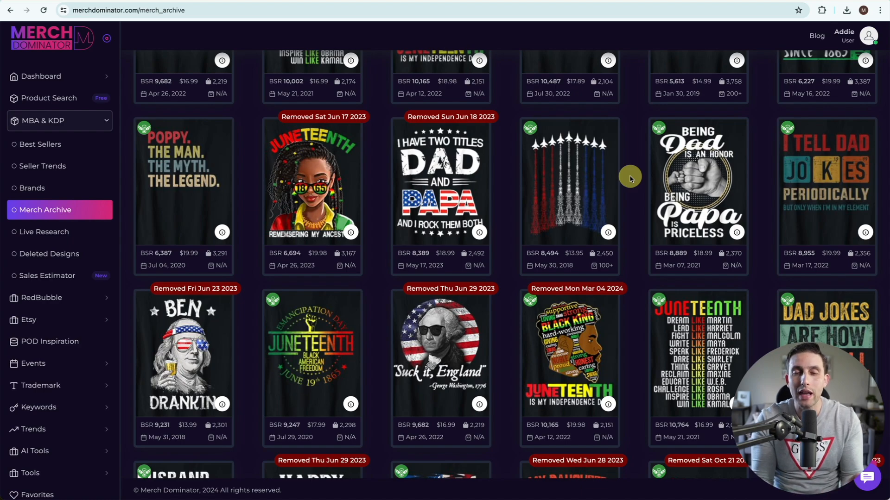
mouse_move(380, 196)
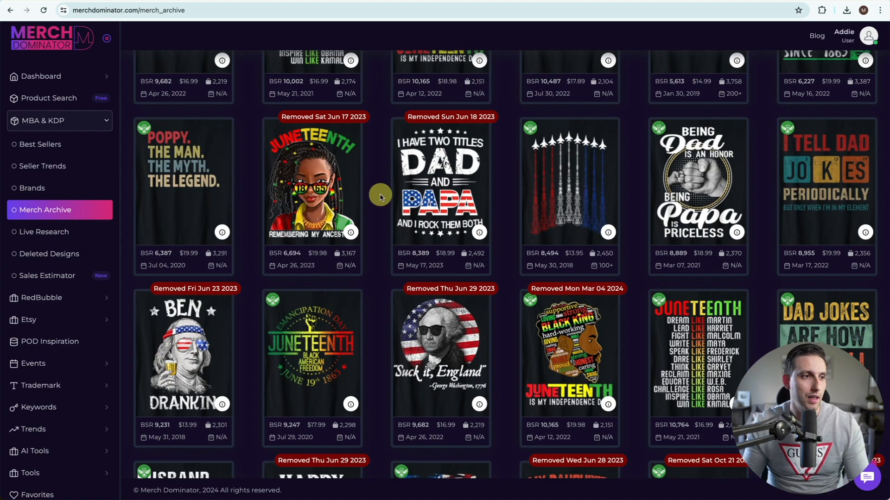
mouse_move(363, 175)
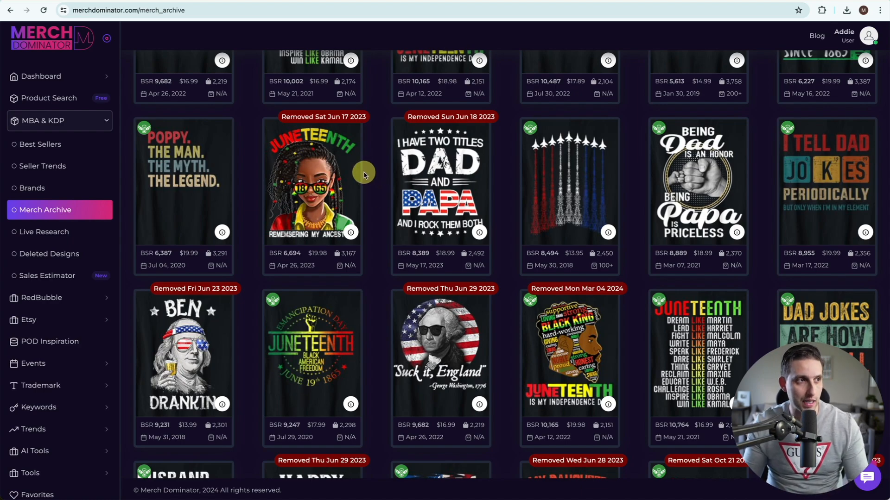
- Go to Best Sellers research and keep T-Shirt as the product type
left_click(43, 144)
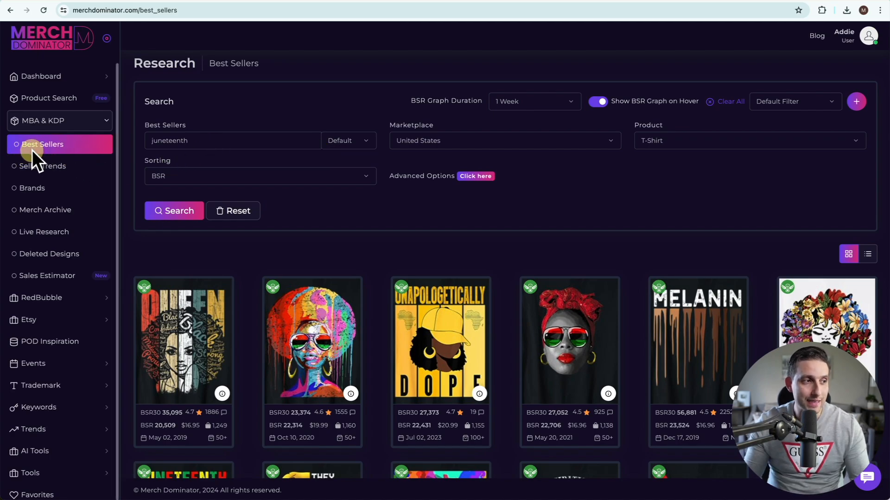
mouse_move(198, 154)
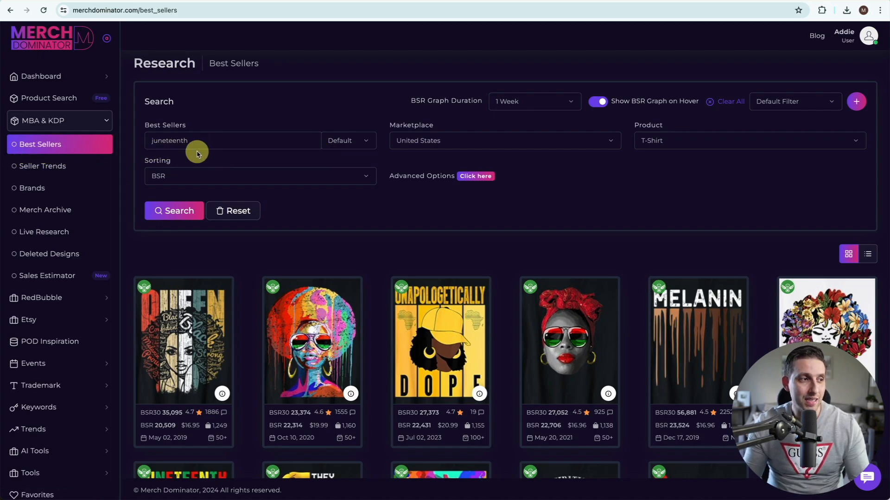
mouse_move(550, 164)
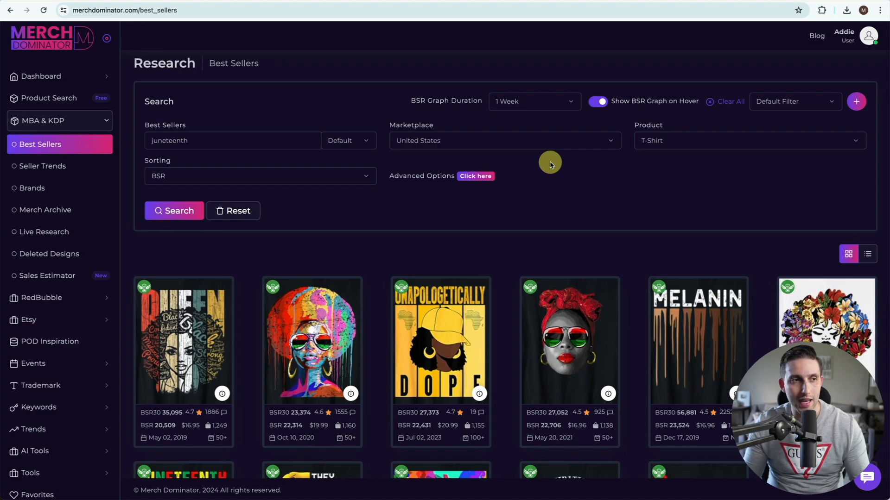
mouse_move(561, 148)
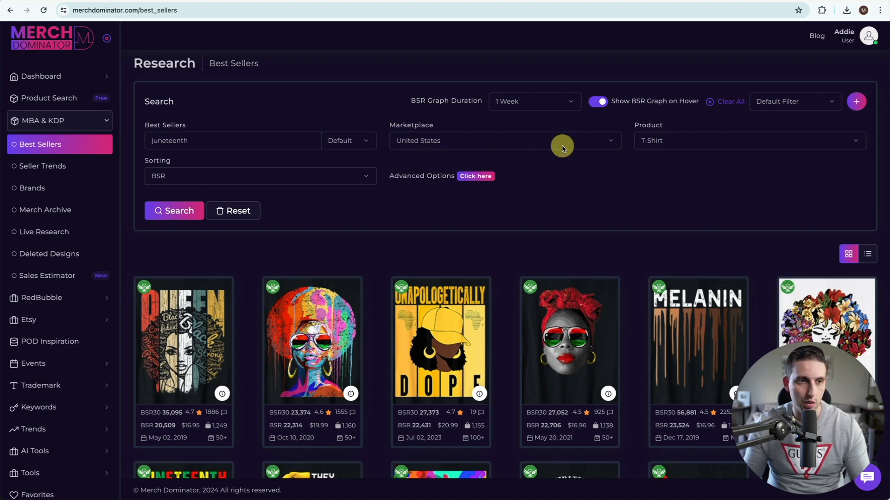
left_click(748, 140)
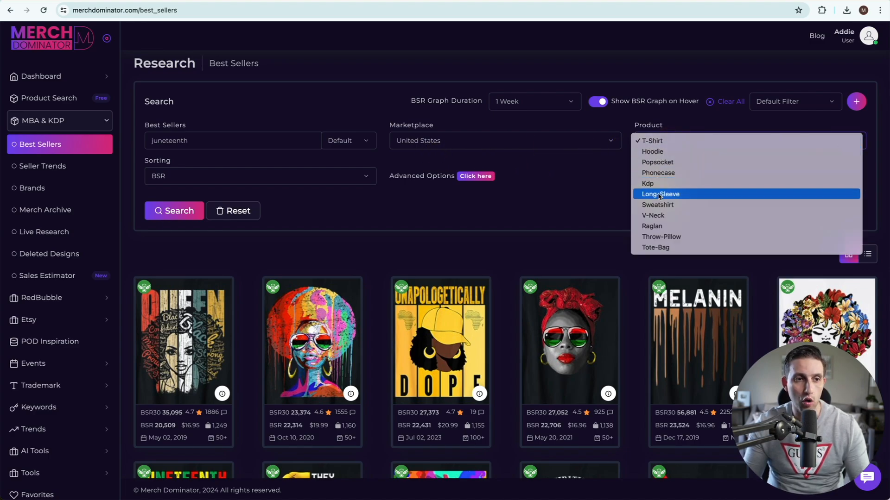
mouse_move(653, 151)
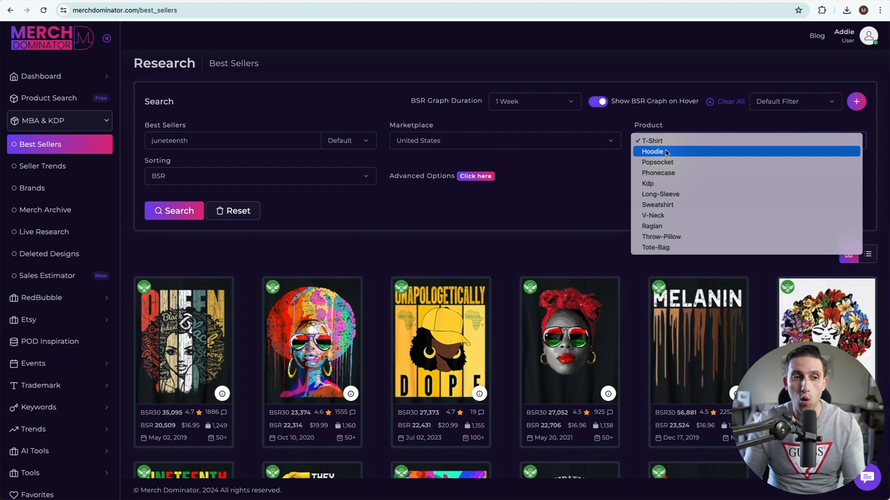
mouse_move(675, 191)
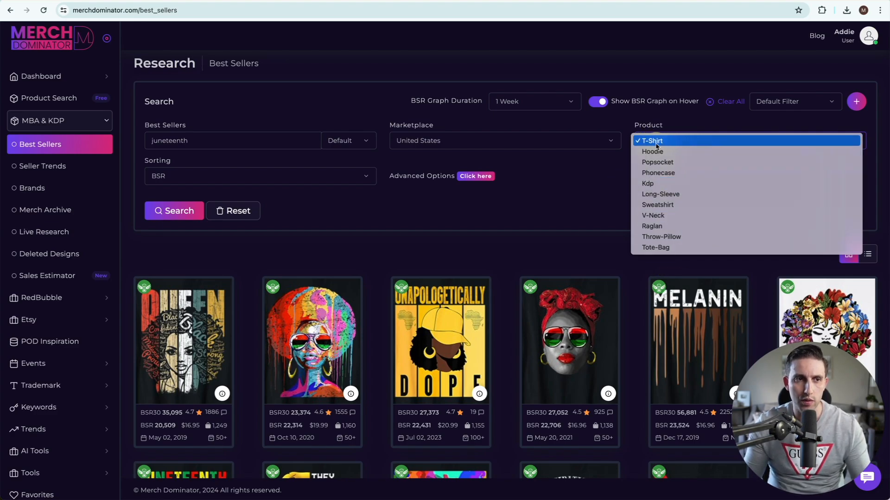
left_click(651, 141)
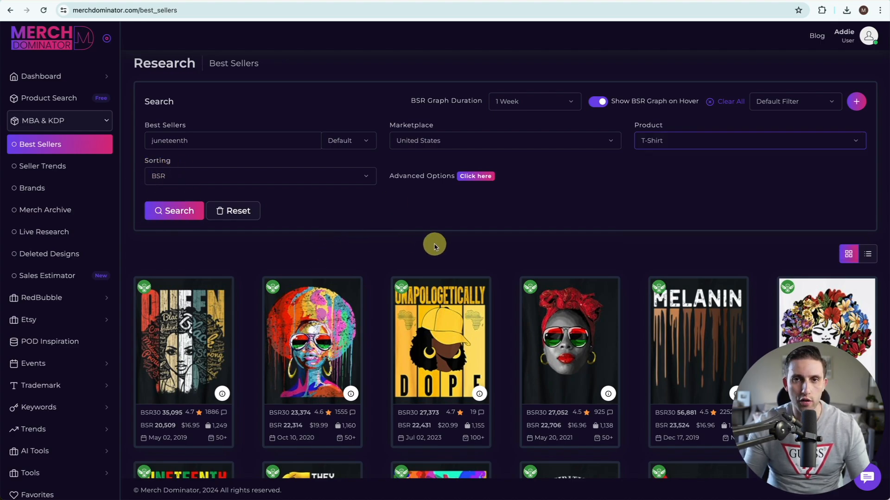
- Browse the Juneteenth best sellers, then switch to Product Search for keyword ideas
scroll("down", 3)
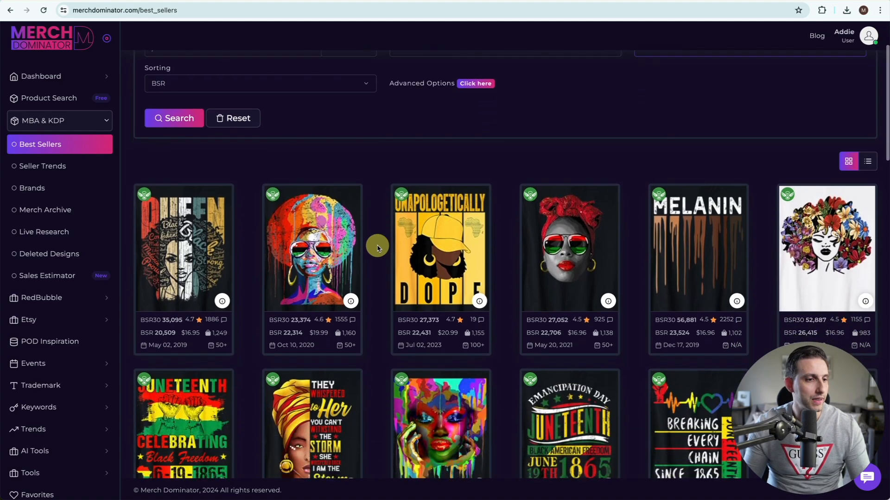
scroll("down", 3)
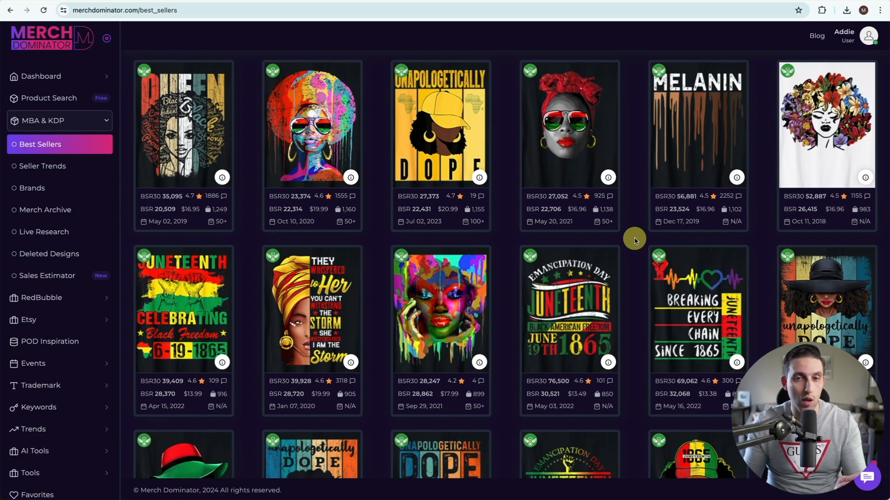
left_click(48, 98)
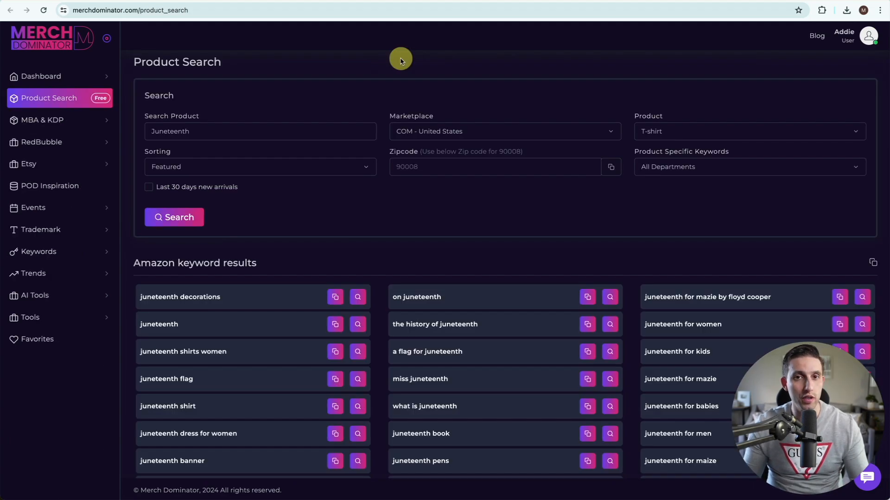
mouse_move(396, 62)
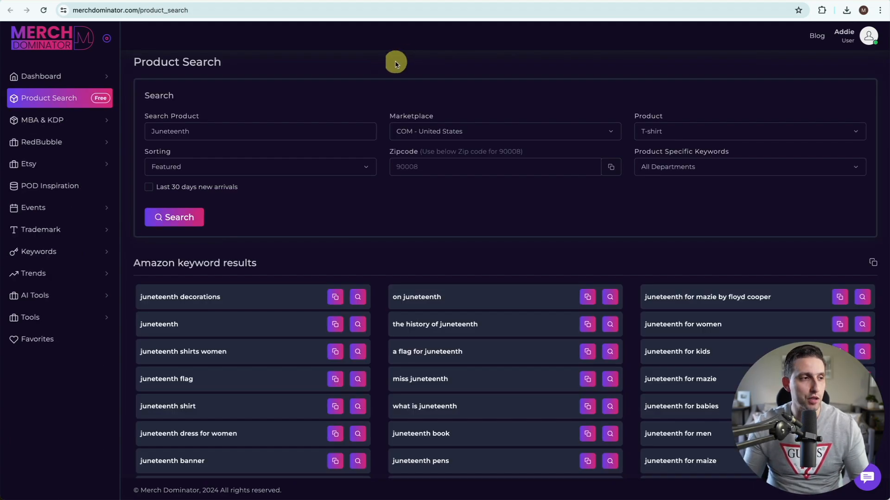
mouse_move(100, 114)
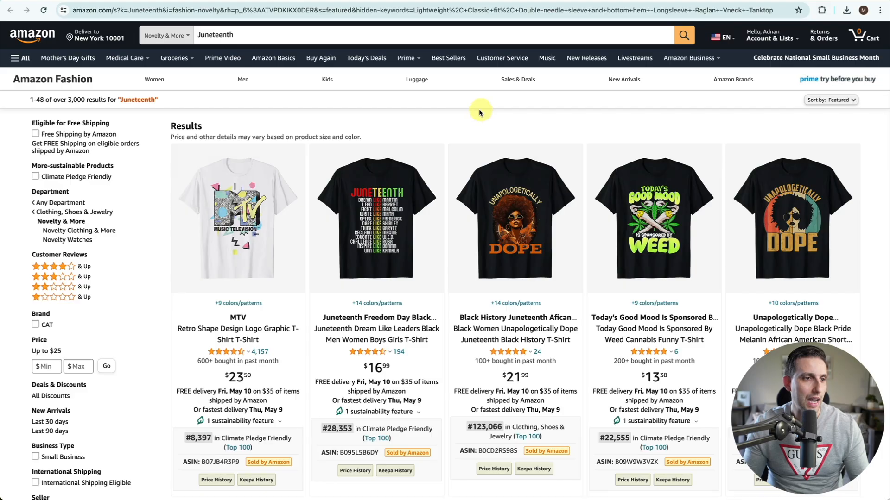
mouse_move(535, 176)
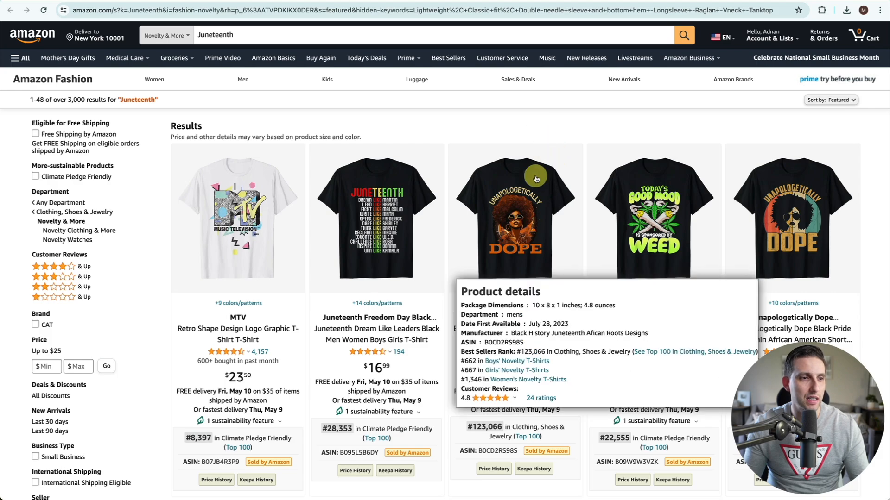
scroll("down", 3)
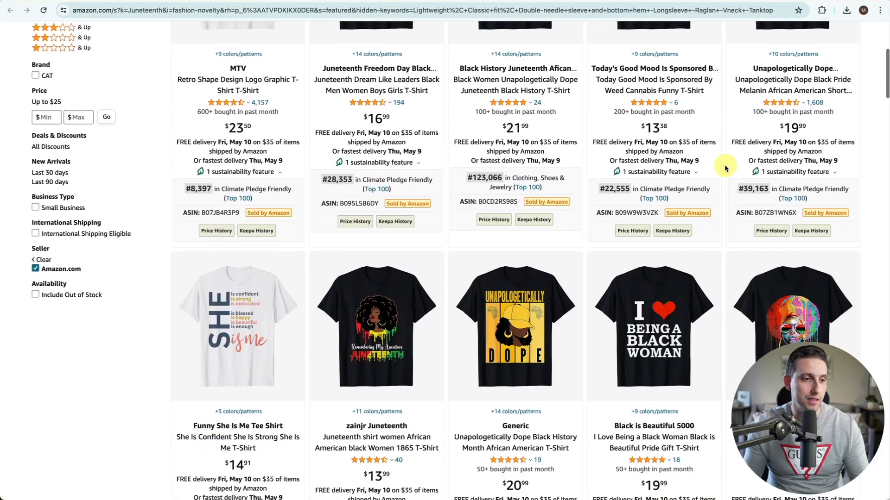
scroll("down", 3)
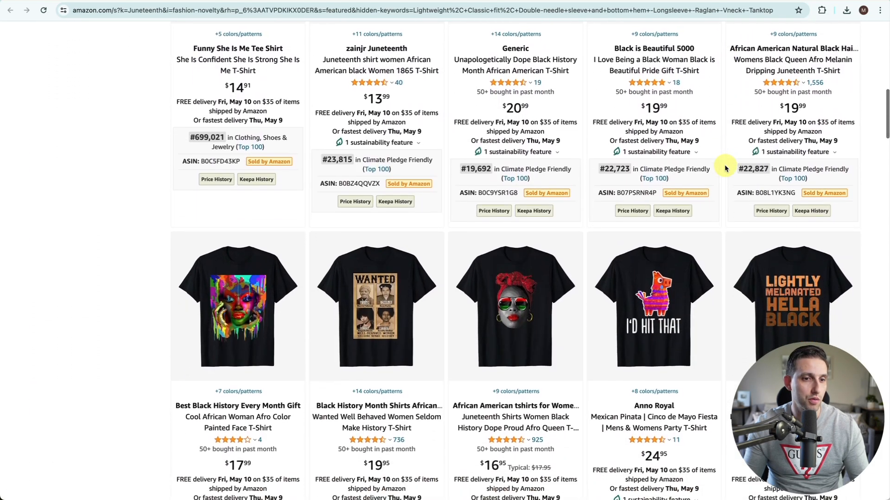
scroll("down", 3)
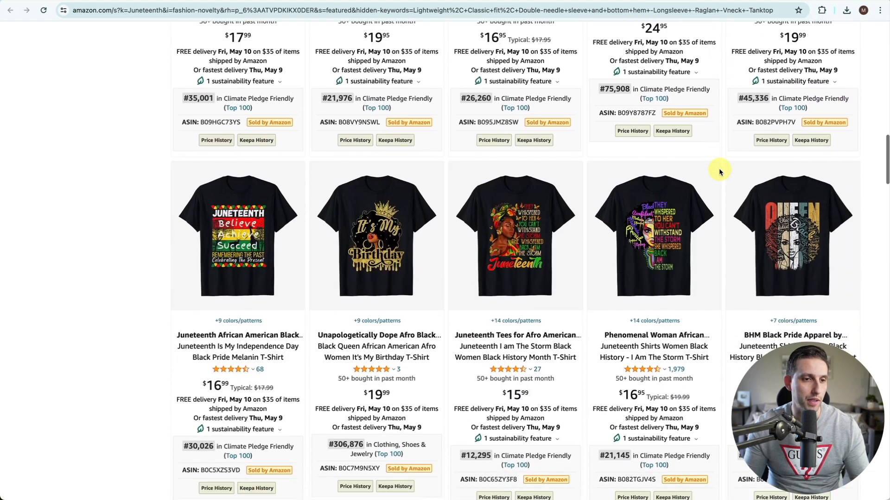
scroll("down", 3)
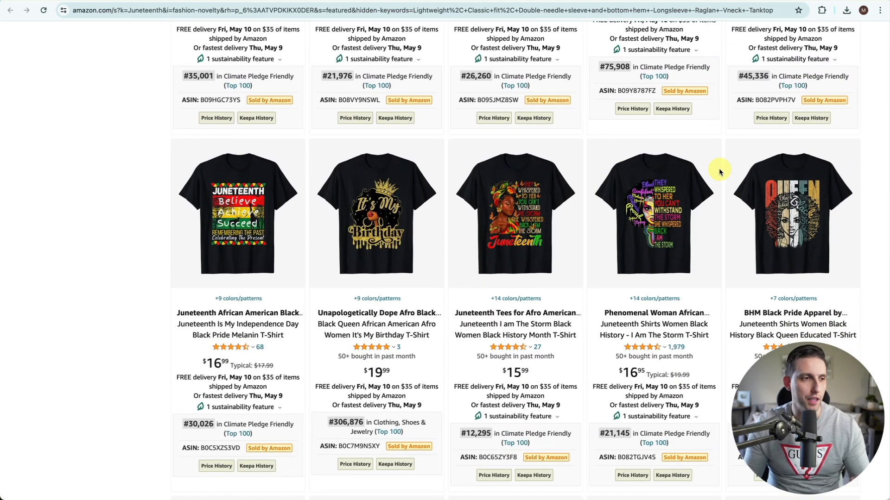
scroll("down", 3)
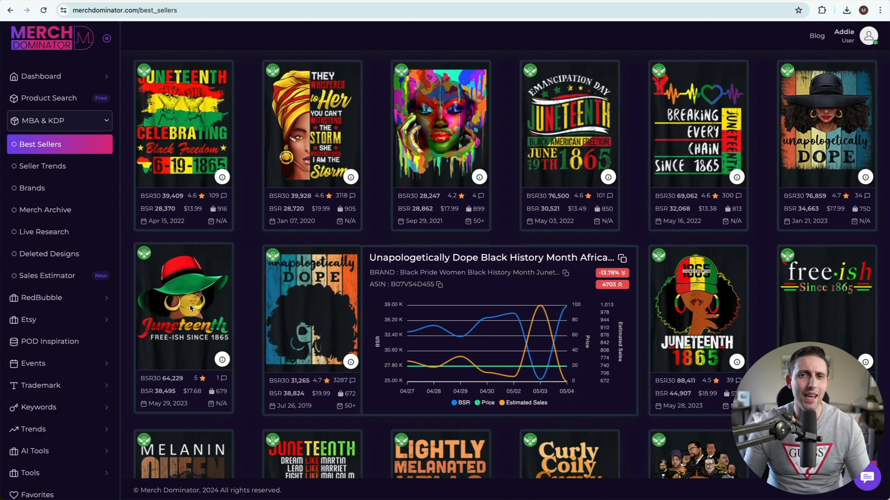
- Search Product Search for 'Juneteenth 1865' and browse down the results
left_click(49, 98)
type("Juneteenth 1865")
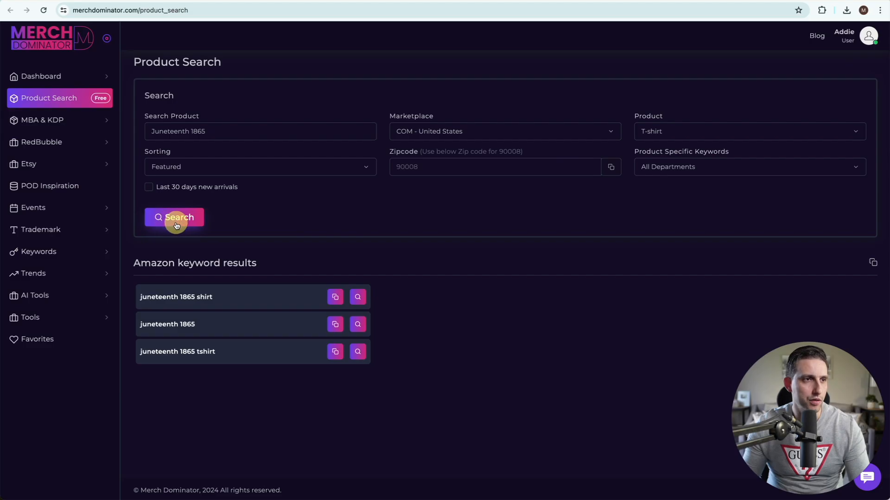
left_click(175, 217)
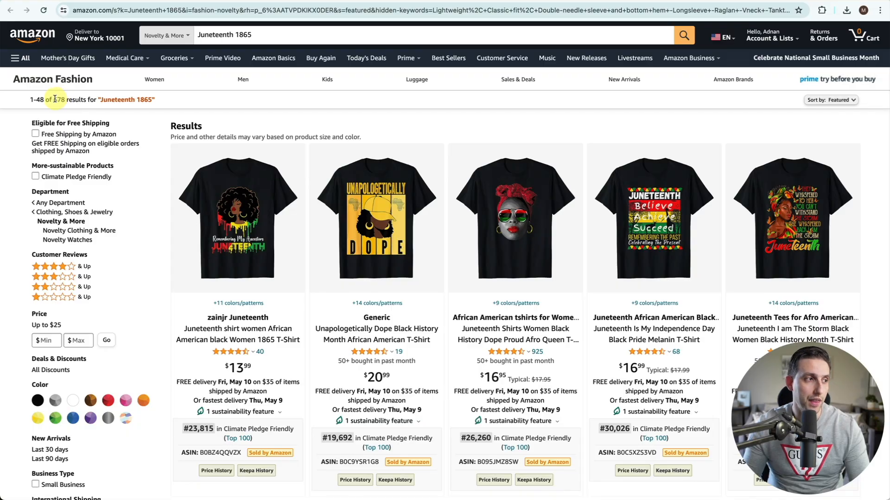
scroll("down", 3)
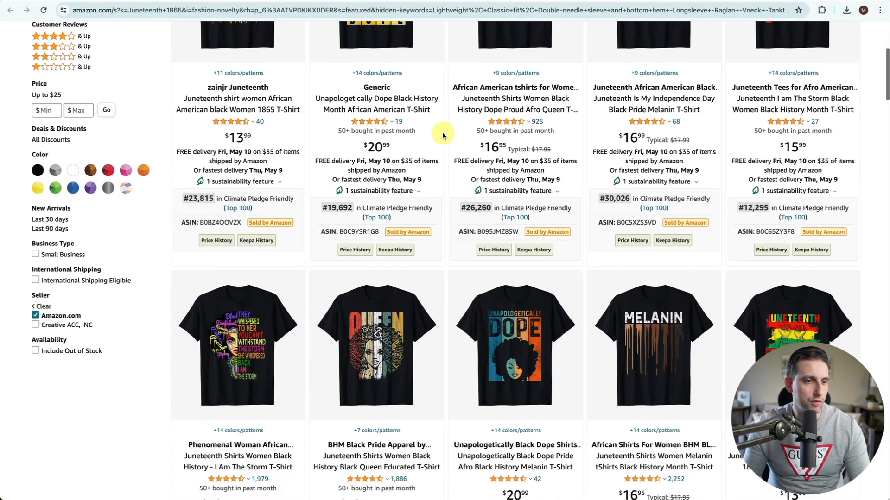
scroll("down", 3)
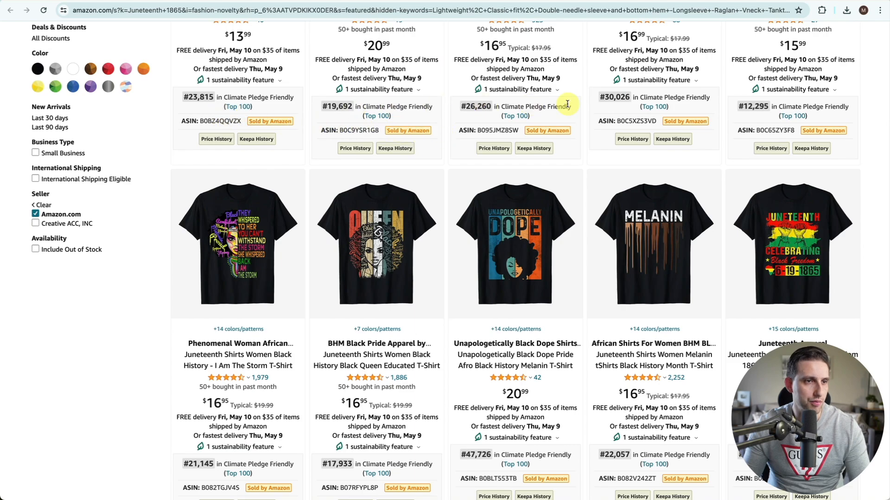
scroll("down", 3)
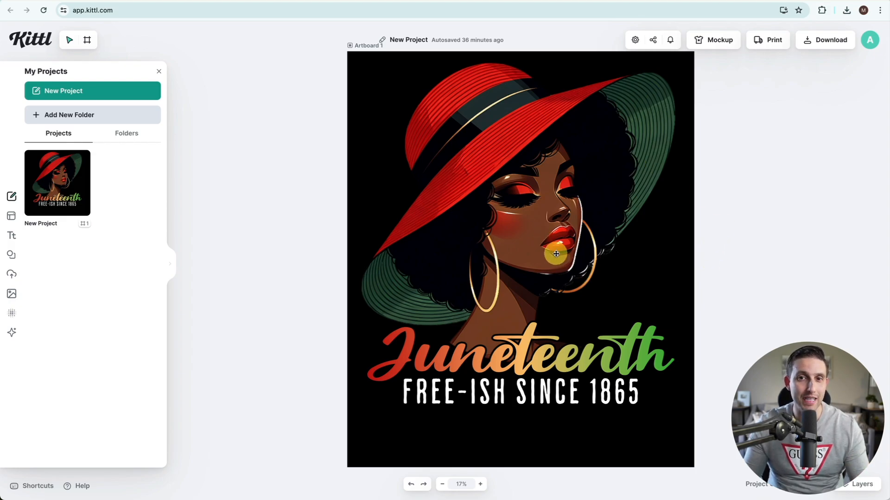
mouse_move(134, 107)
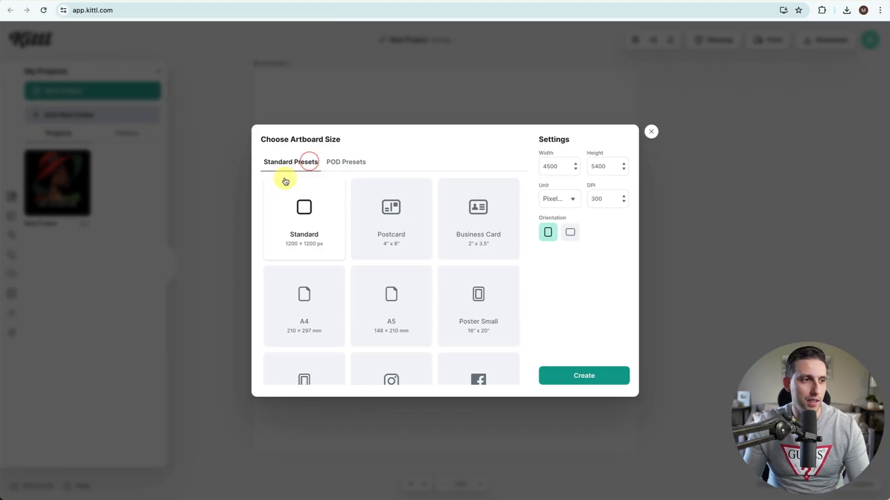
- Create a new project from the Merch by Amazon T-Shirt POD preset (4500 × 5400 px)
left_click(346, 161)
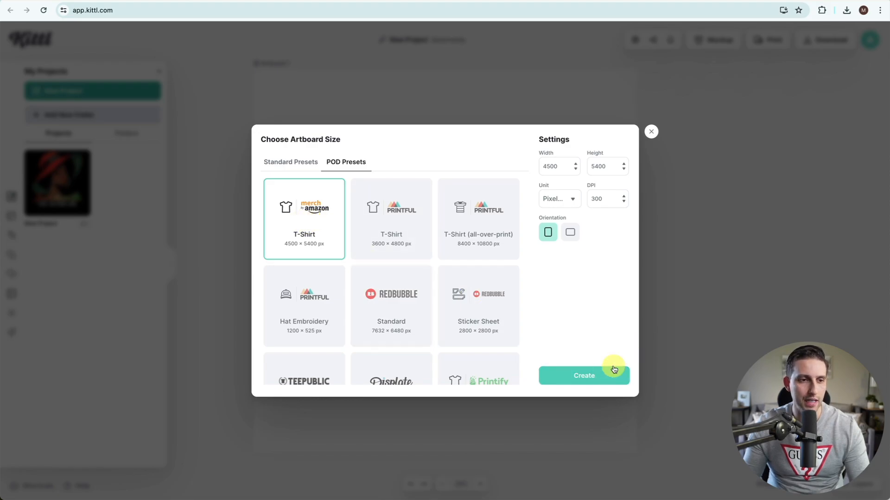
left_click(583, 376)
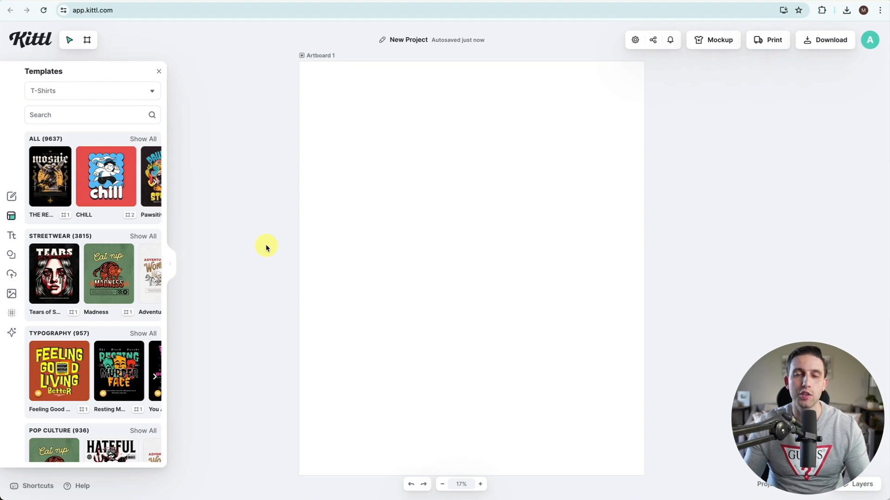
left_click(145, 9)
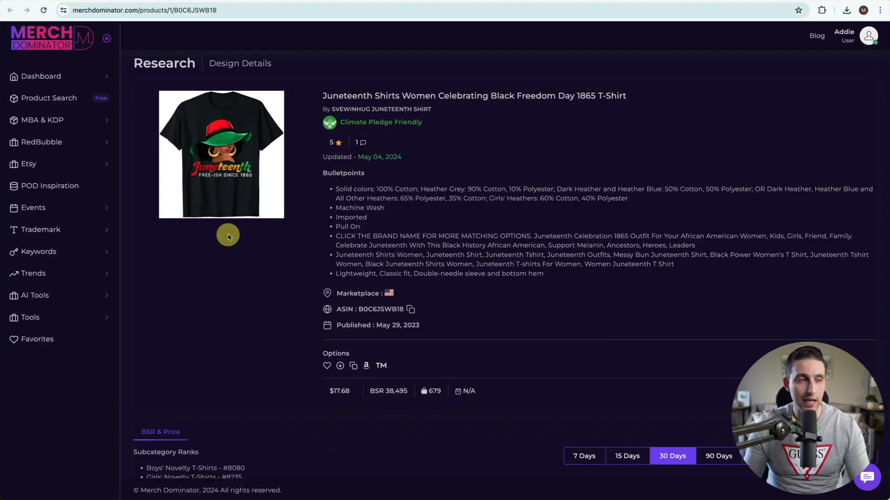
mouse_move(226, 124)
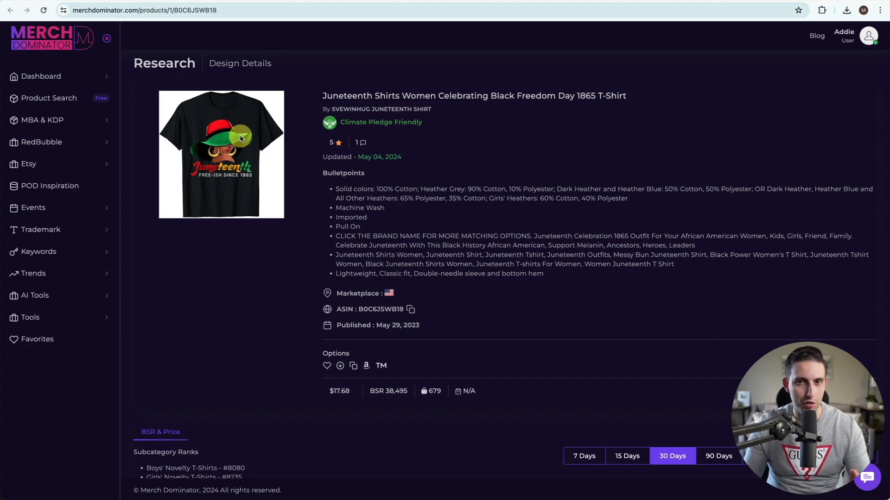
left_click(143, 9)
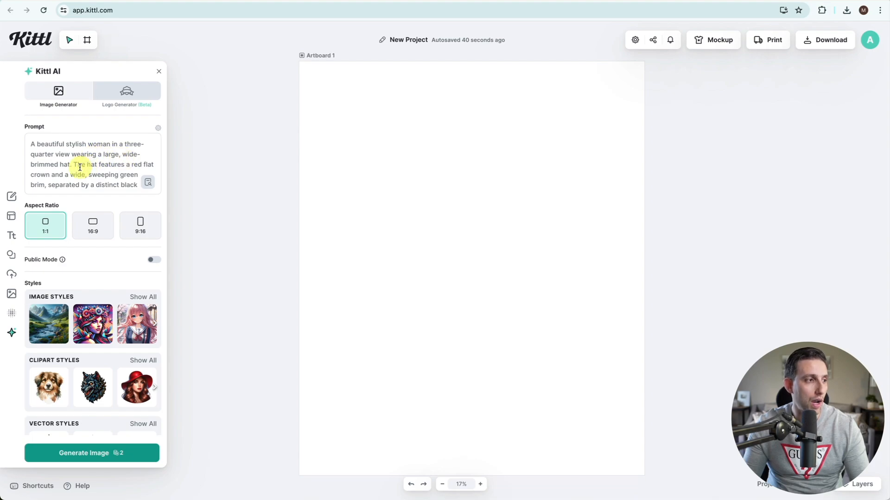
- Generate a 1:1 clipart-style AI image of a woman in a wide red-and-green hat
scroll("down", 3)
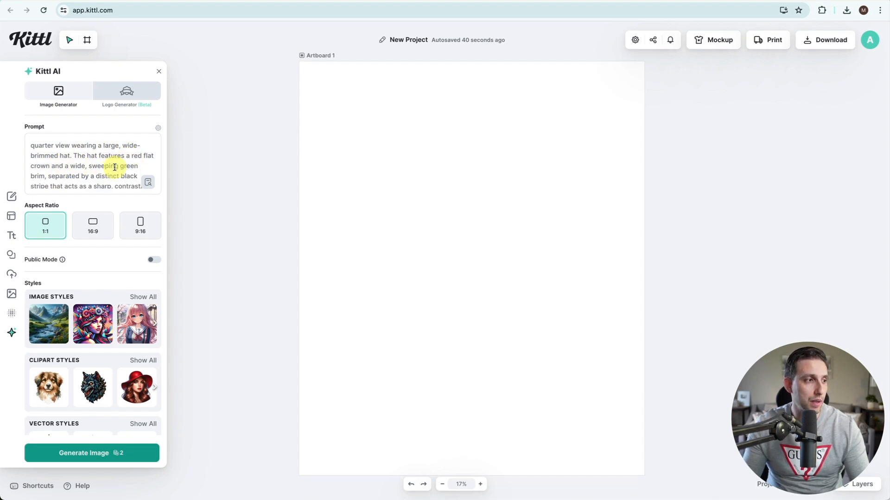
scroll("down", 3)
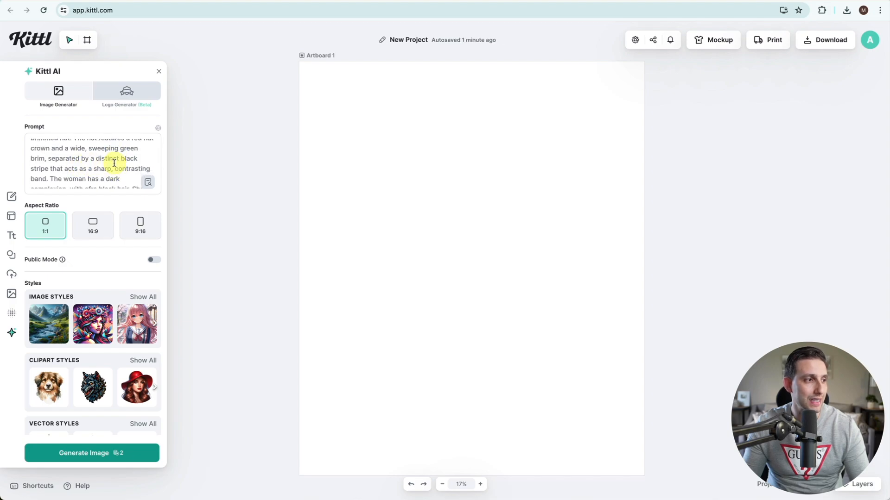
scroll("down", 3)
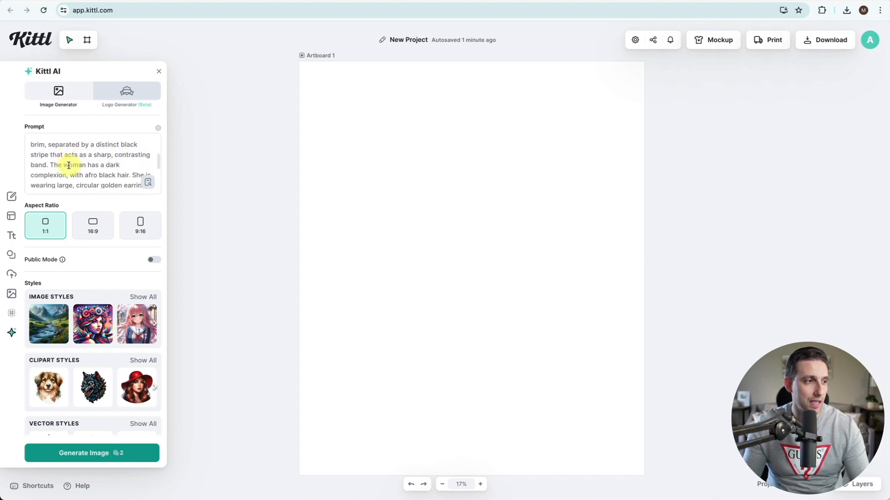
scroll("down", 3)
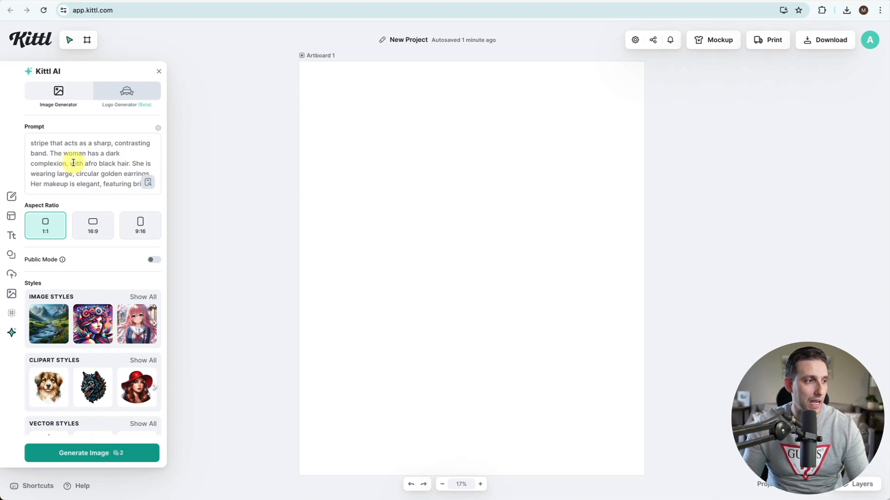
scroll("down", 3)
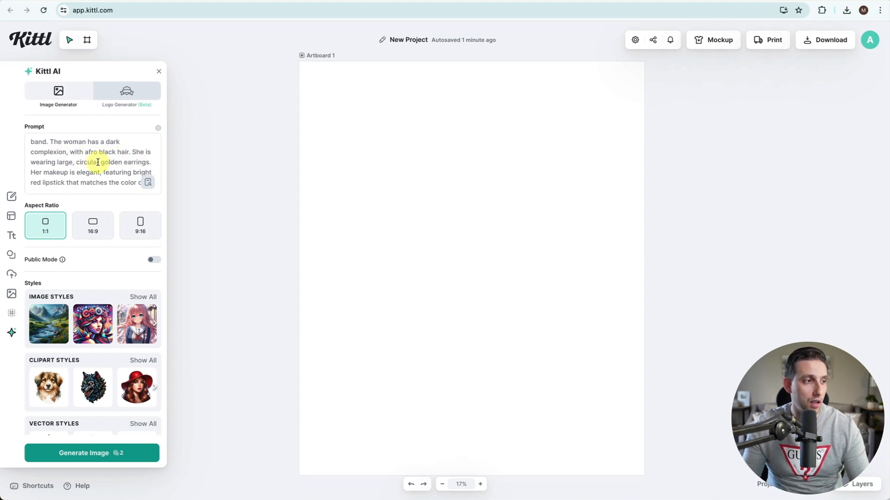
scroll("down", 3)
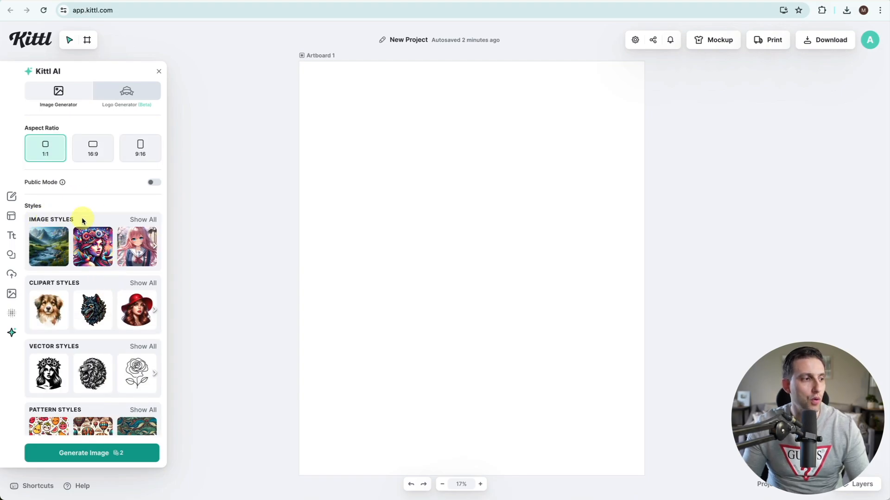
mouse_move(71, 289)
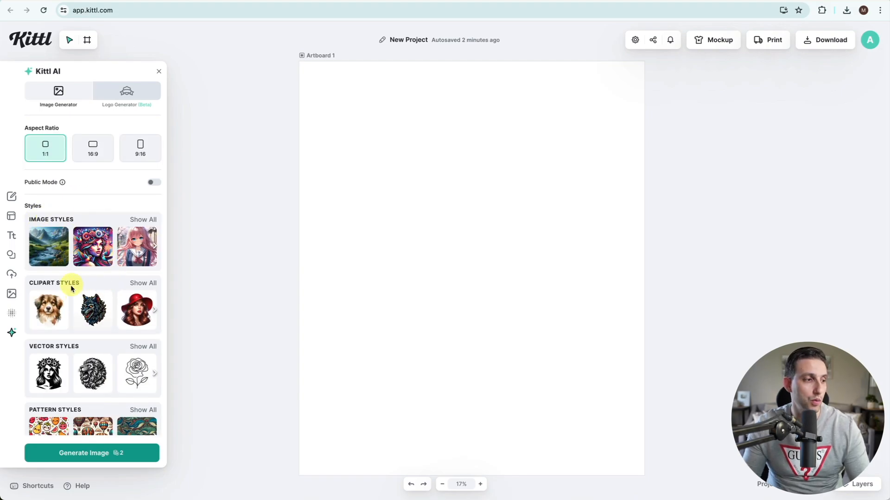
mouse_move(92, 311)
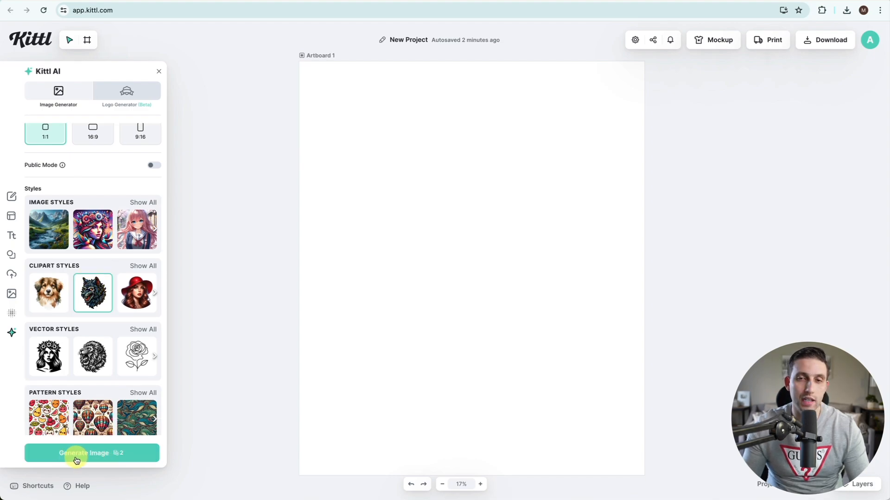
left_click(92, 453)
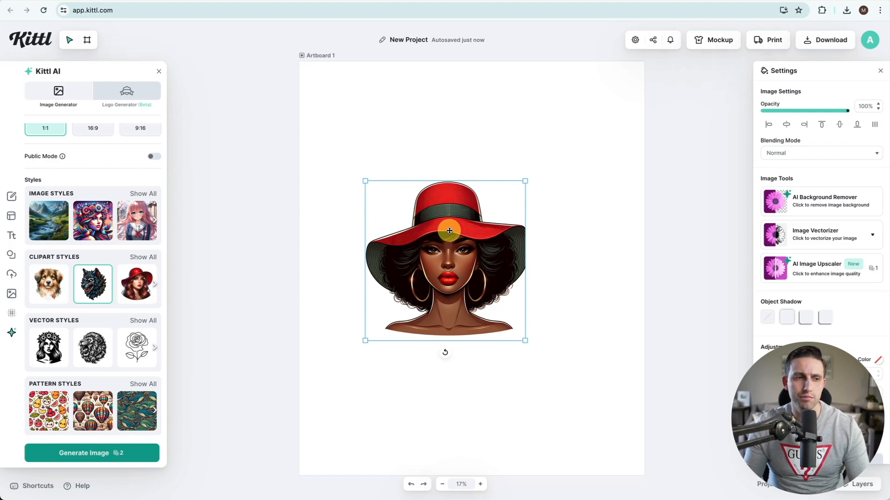
mouse_move(521, 226)
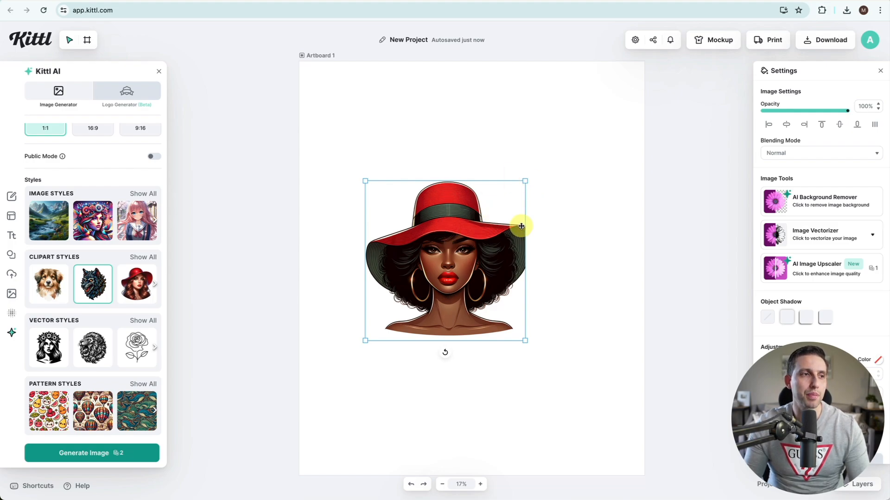
mouse_move(315, 56)
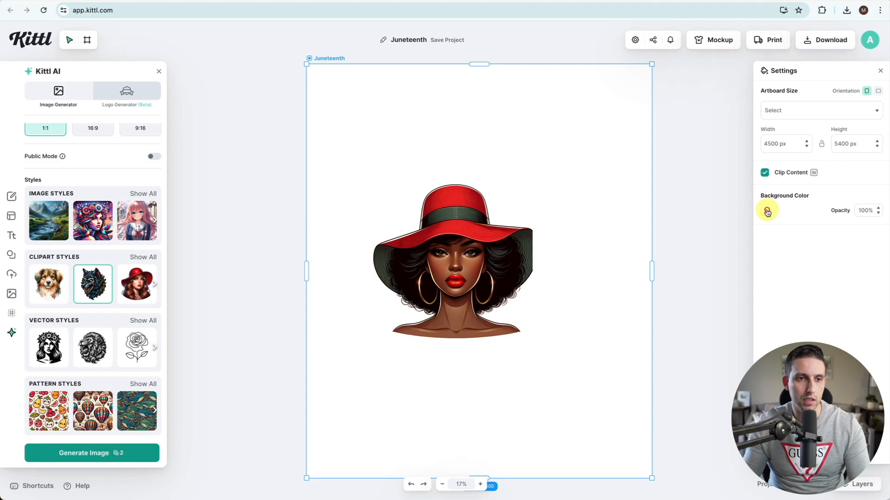
- Change the artboard background colour to black
left_click(768, 211)
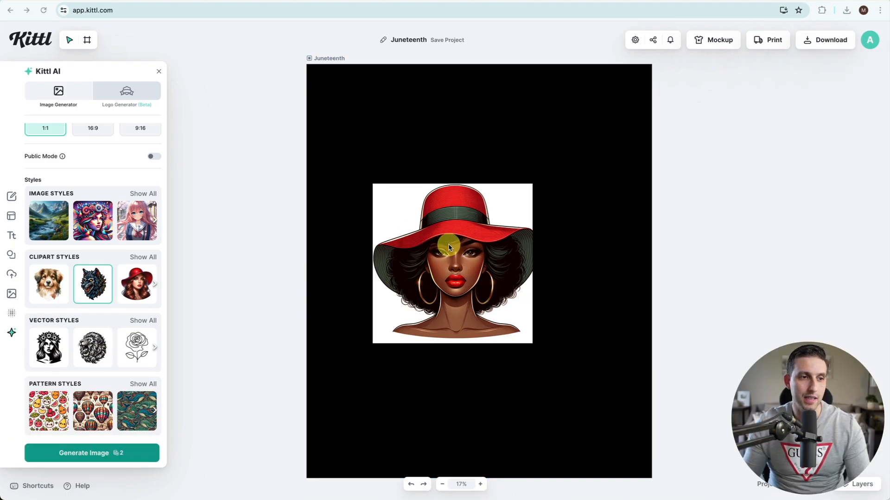
mouse_move(519, 262)
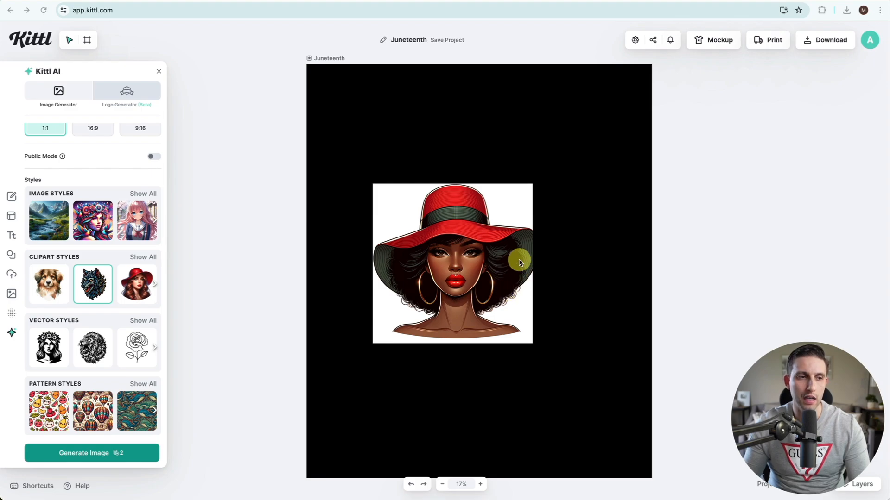
mouse_move(438, 297)
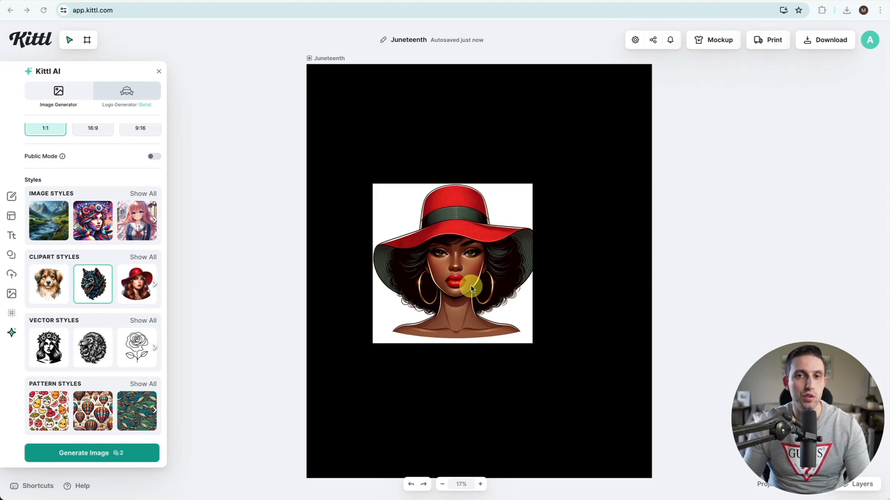
mouse_move(510, 216)
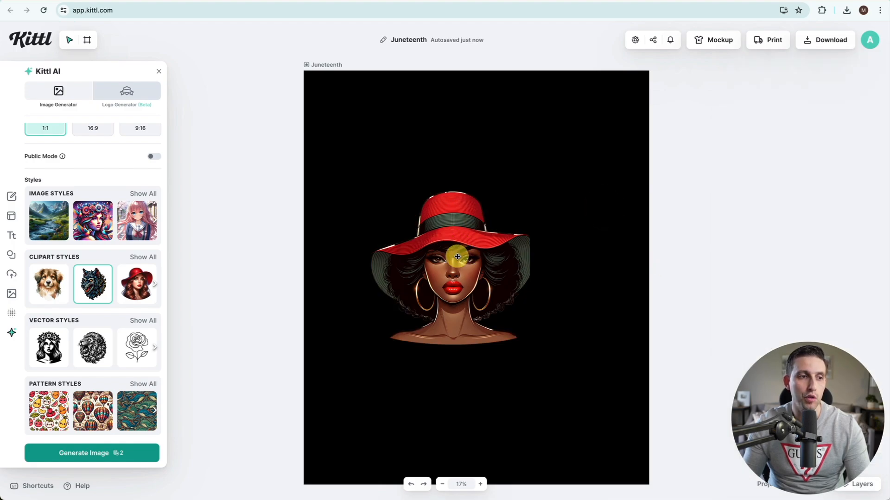
mouse_move(532, 254)
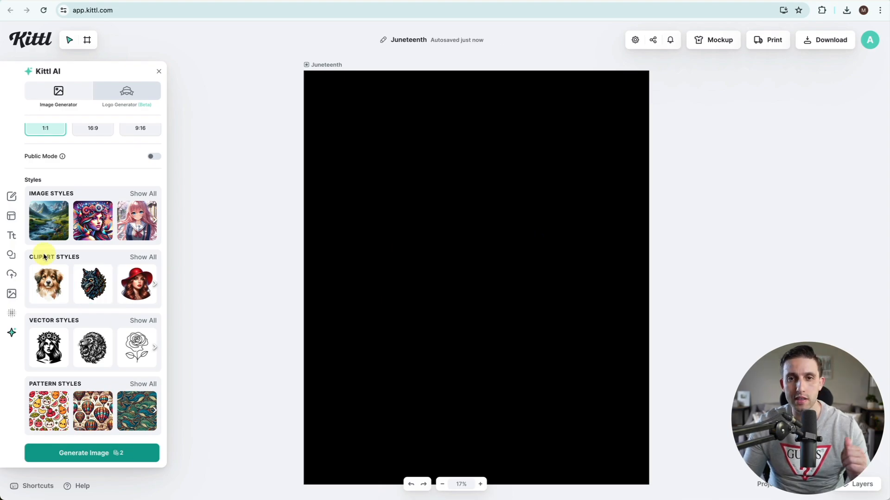
mouse_move(11, 275)
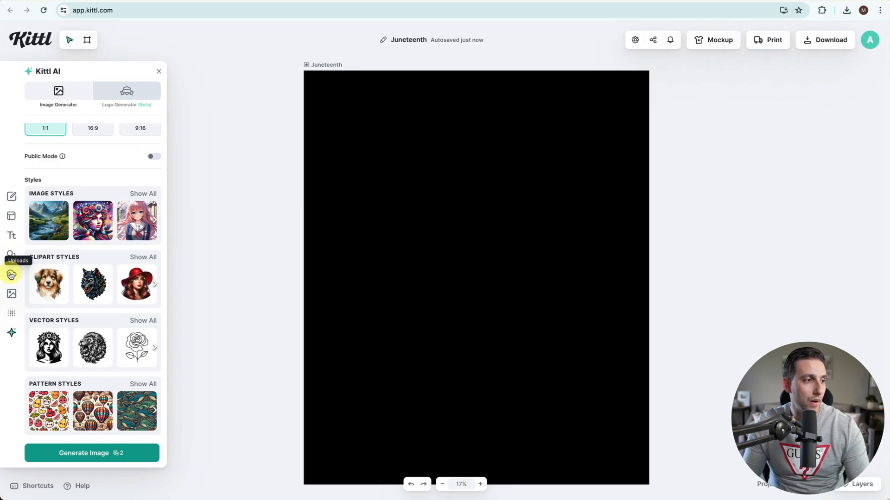
- Add the side-profile portrait from the AI Generated uploads, remove its white background and enlarge it
left_click(11, 275)
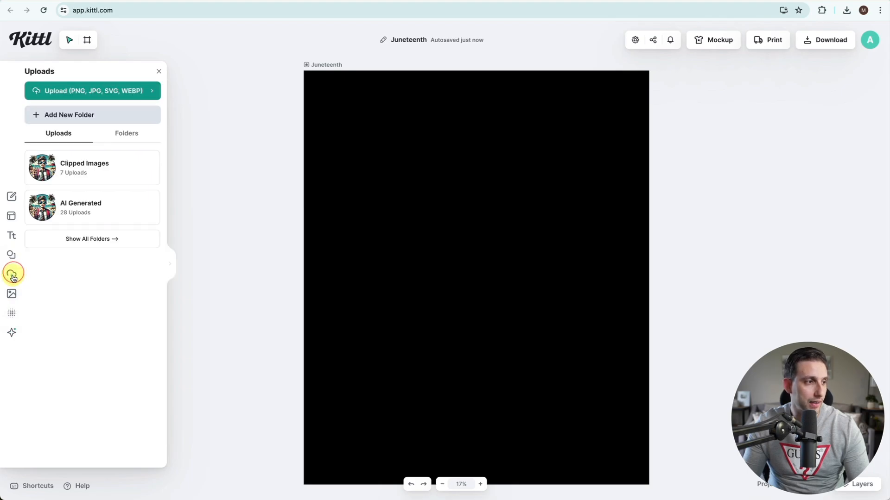
left_click(81, 207)
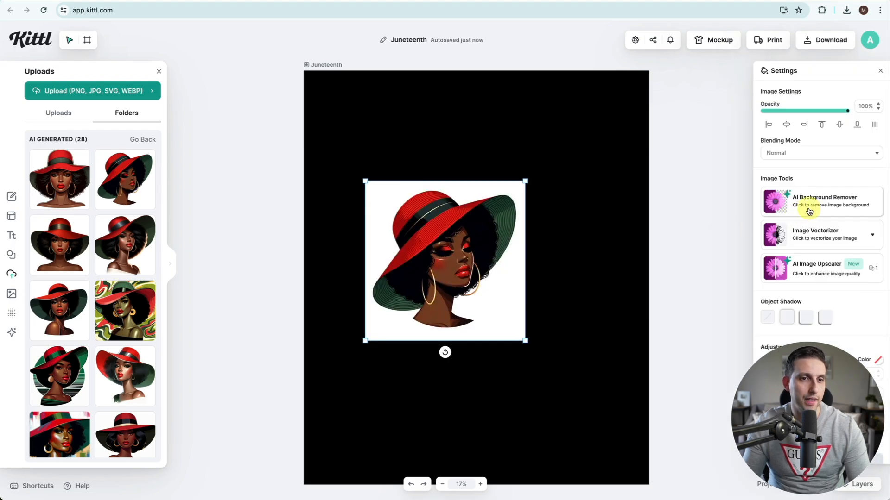
left_click(820, 201)
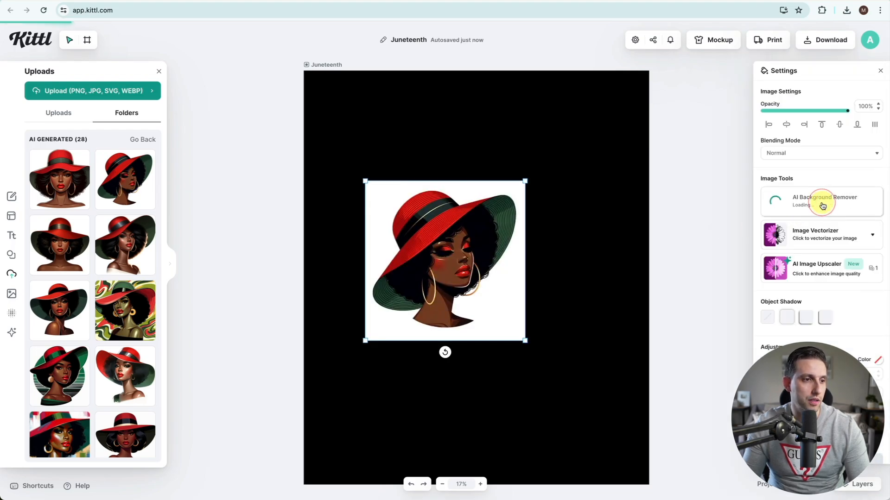
left_click(823, 201)
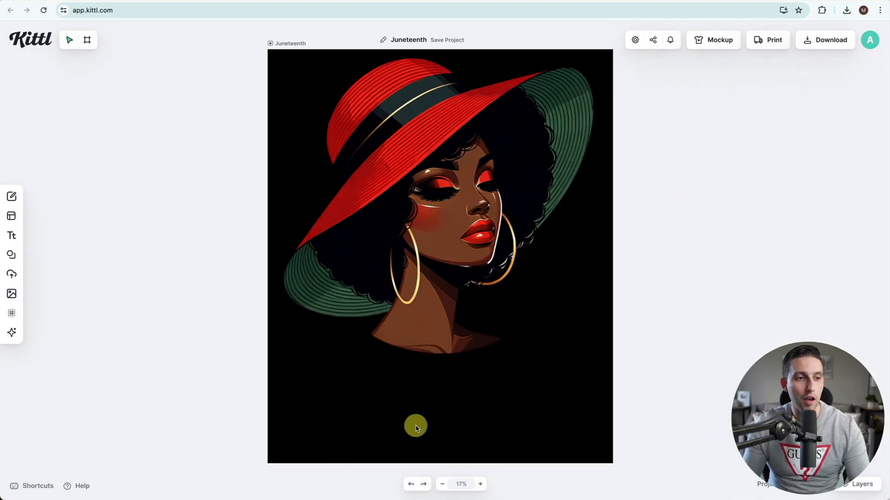
mouse_move(301, 383)
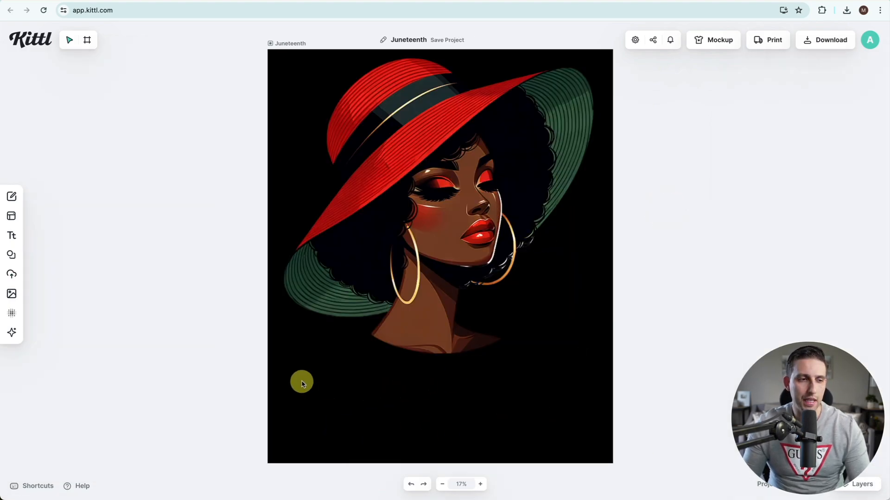
mouse_move(456, 374)
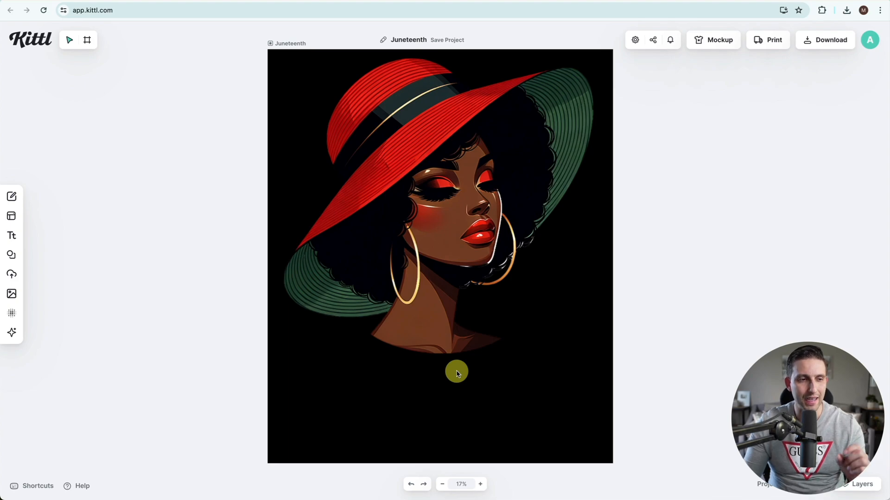
left_click(447, 40)
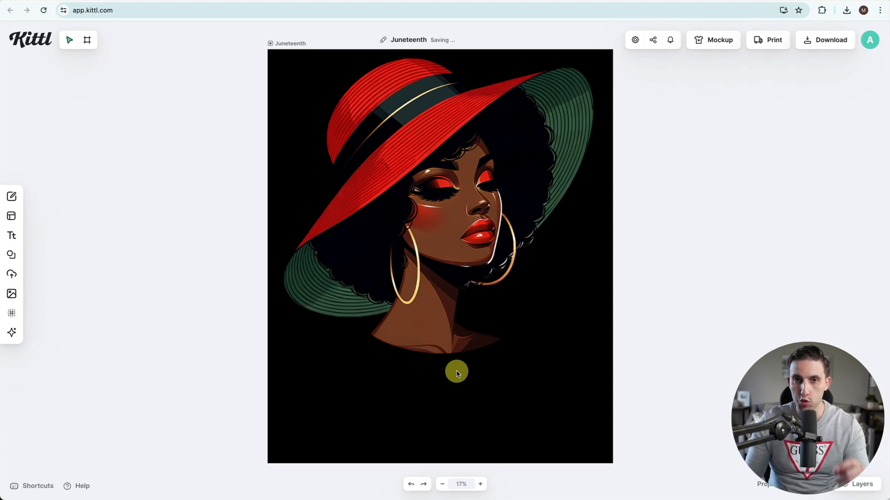
mouse_move(727, 323)
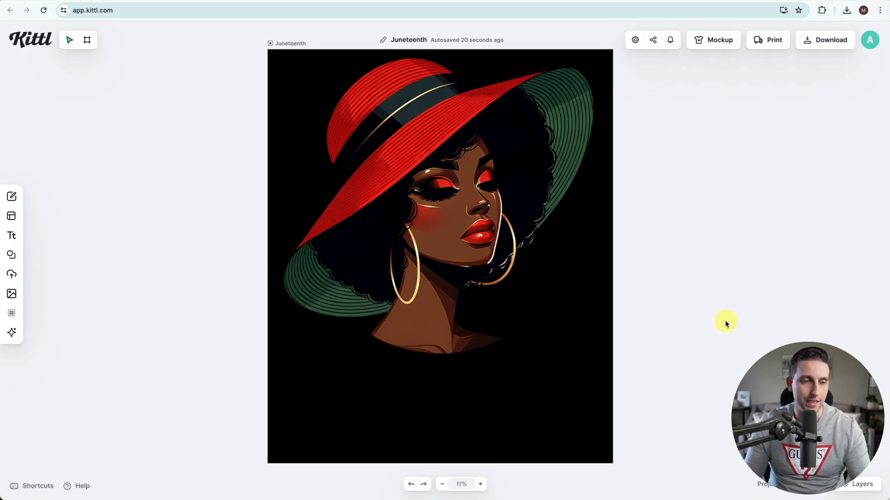
- Add a 'Juneteenth' headline in white and set its font to the Cintaly script
left_click(11, 235)
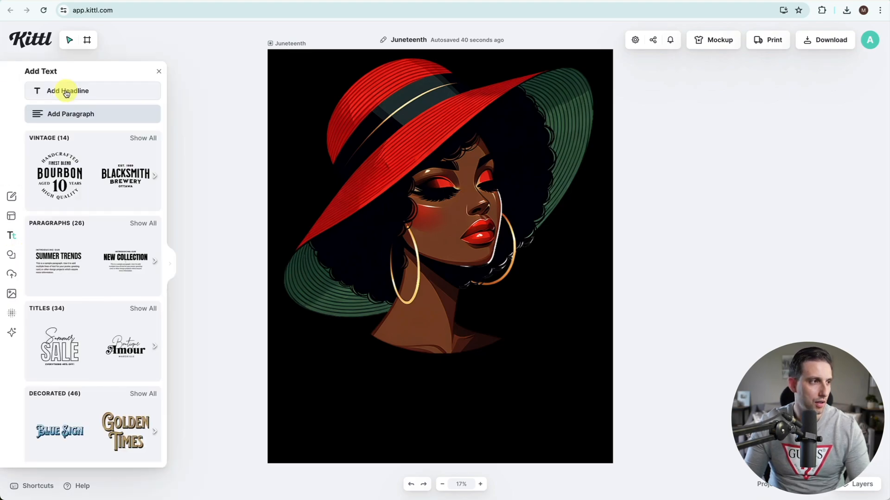
left_click(68, 91)
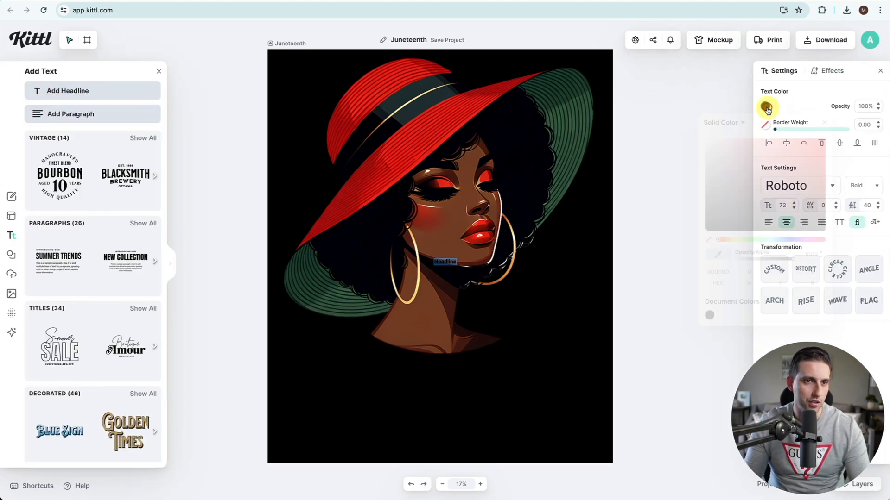
left_click(767, 108)
type("Juneteenth")
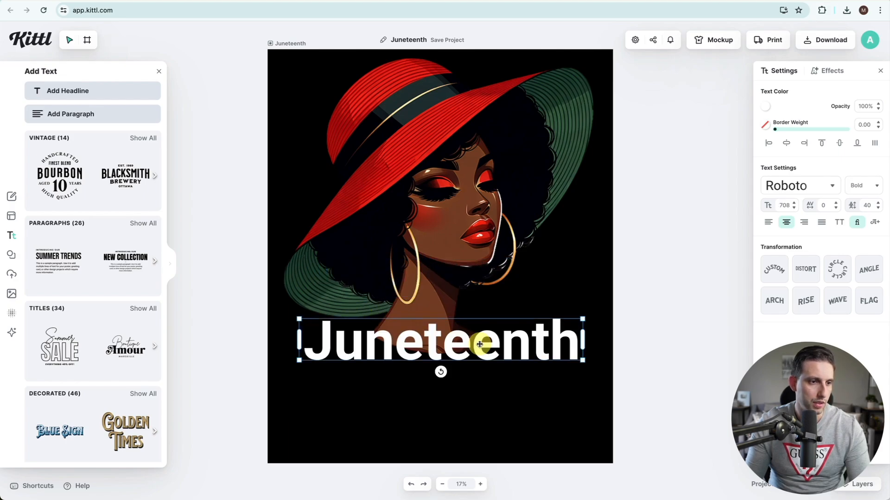
mouse_move(765, 181)
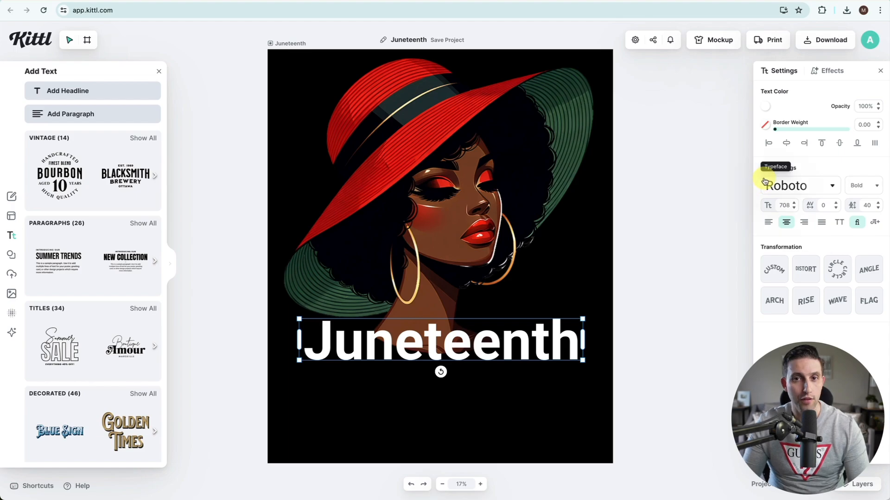
left_click(797, 185)
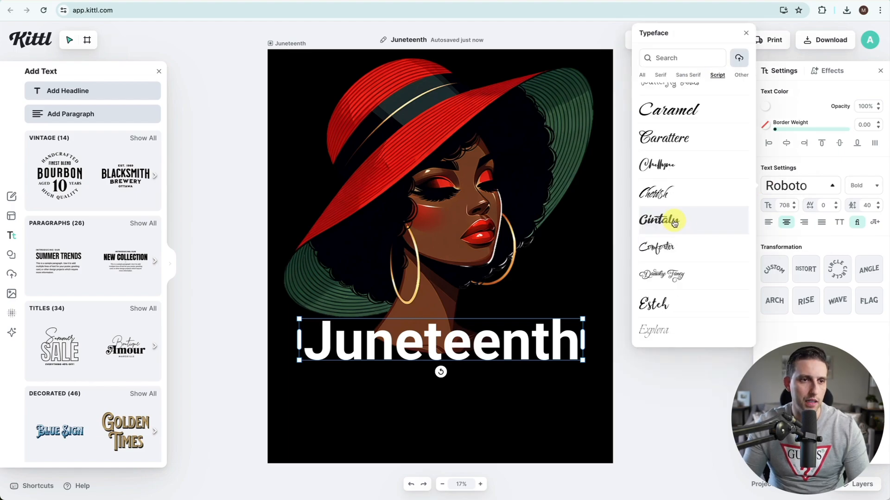
left_click(662, 221)
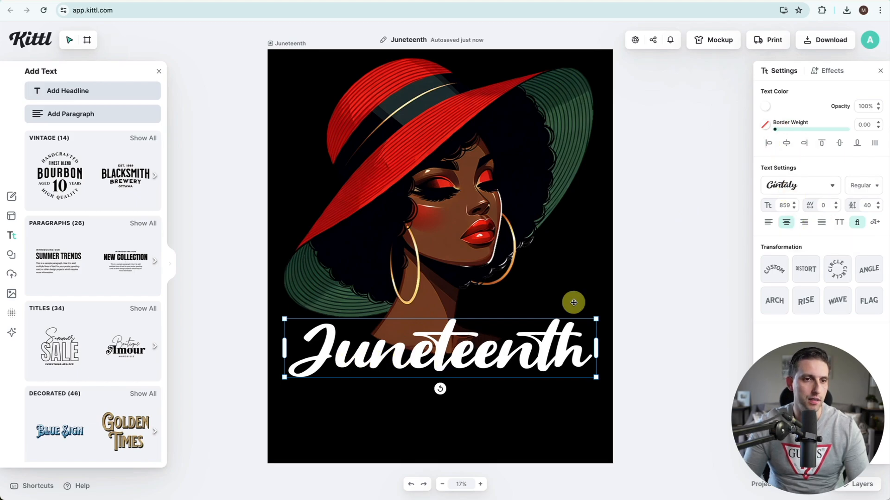
- Switch the text colour to a linear gradient and add a middle colour stop
left_click(764, 106)
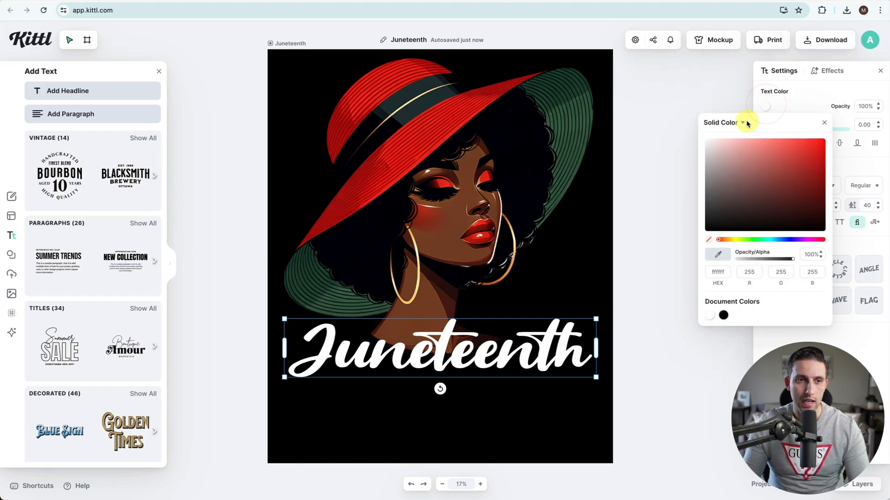
left_click(742, 122)
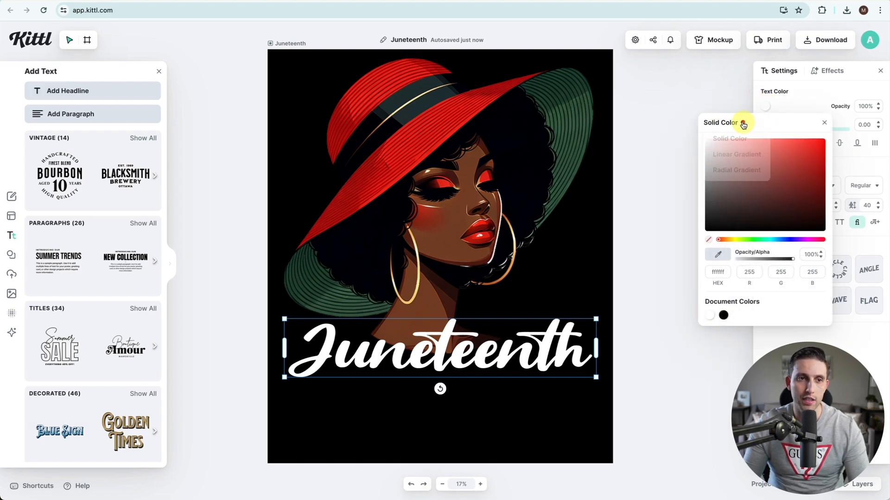
left_click(729, 122)
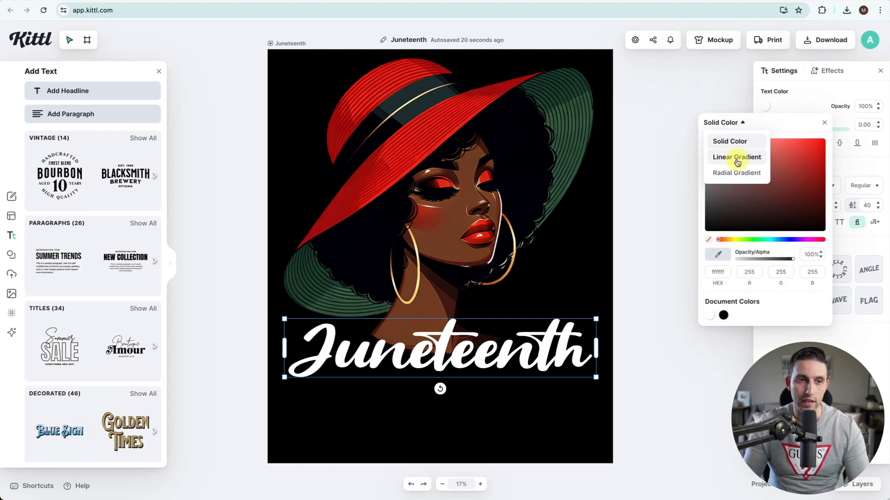
left_click(737, 157)
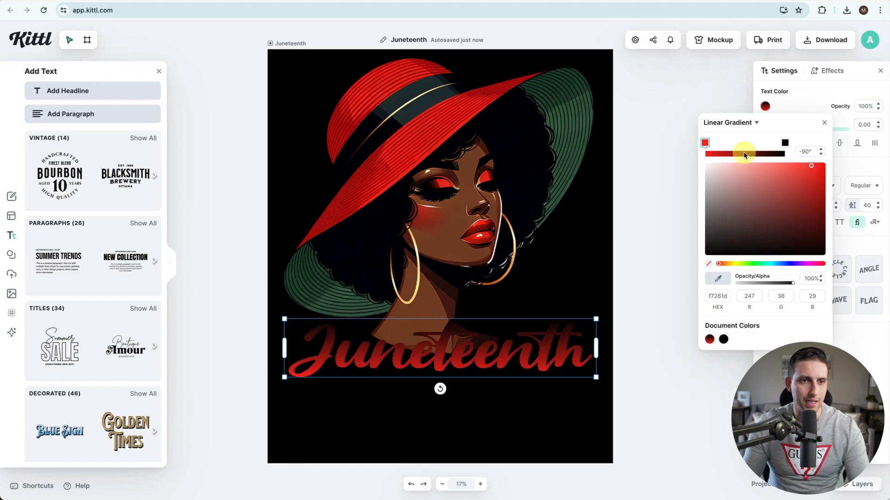
left_click(811, 208)
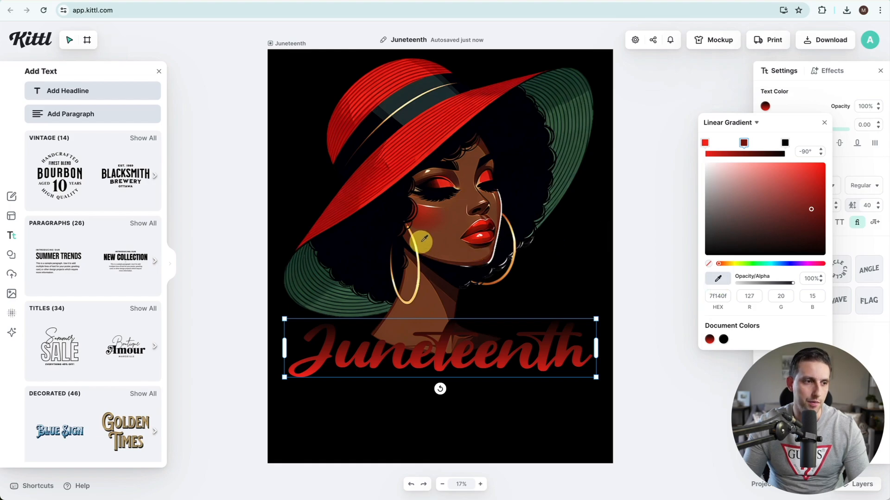
- Set the gradient stops to red start and sampled earring gold in the middle, keeping green at the end
left_click(785, 143)
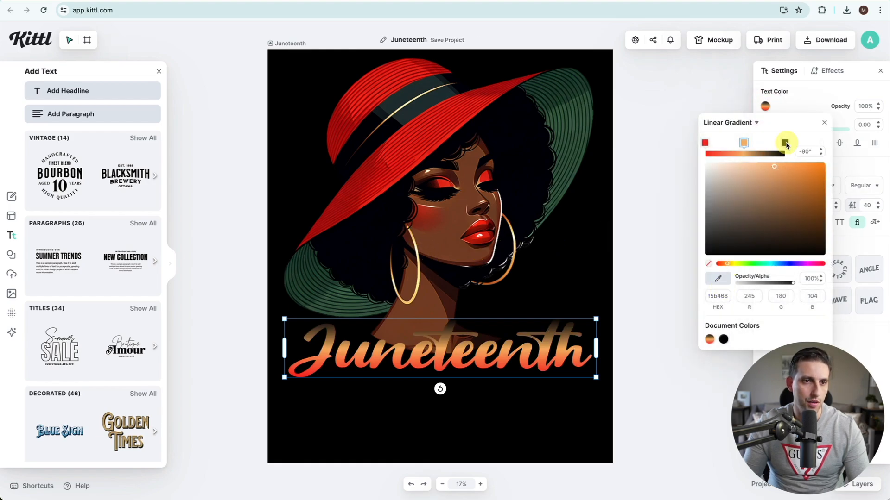
left_click(785, 142)
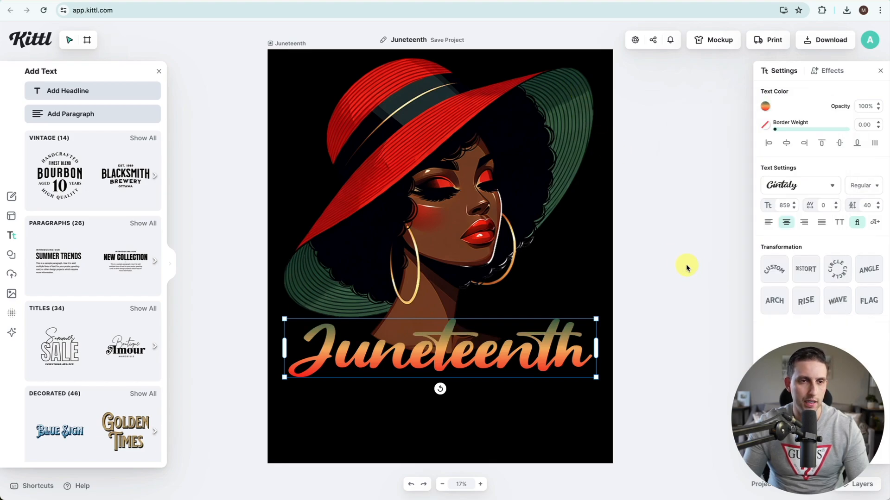
mouse_move(773, 153)
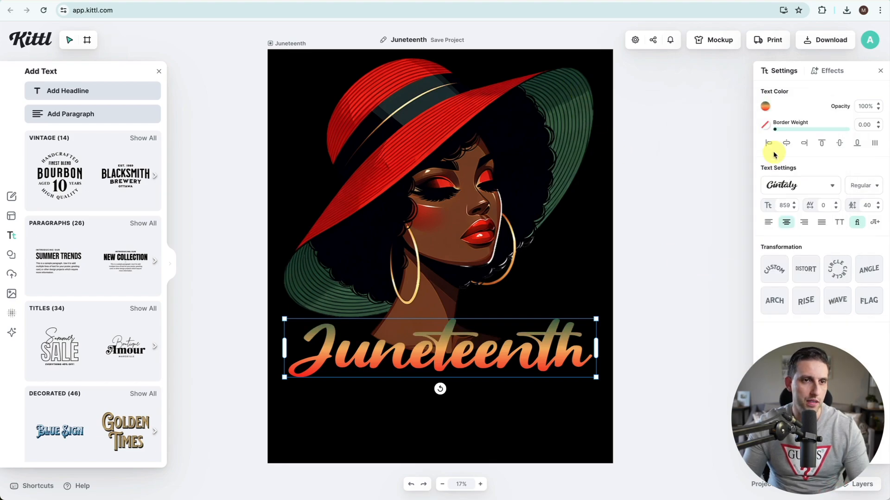
left_click(765, 107)
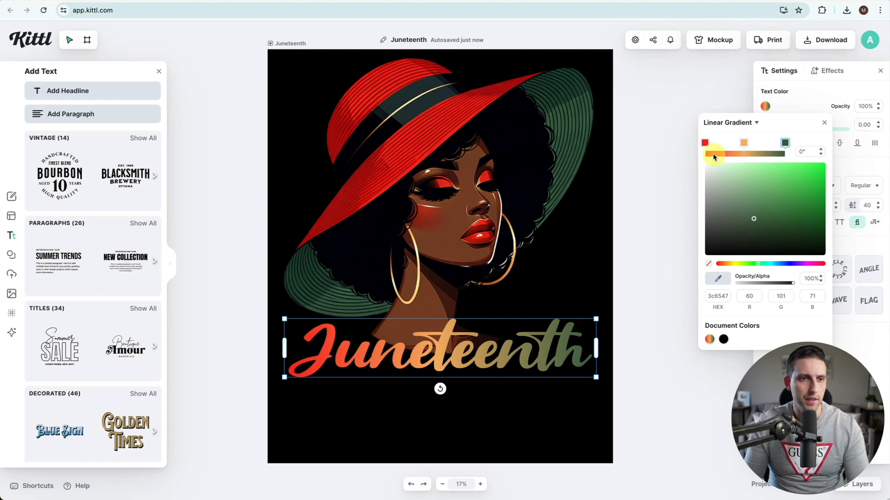
left_click(704, 143)
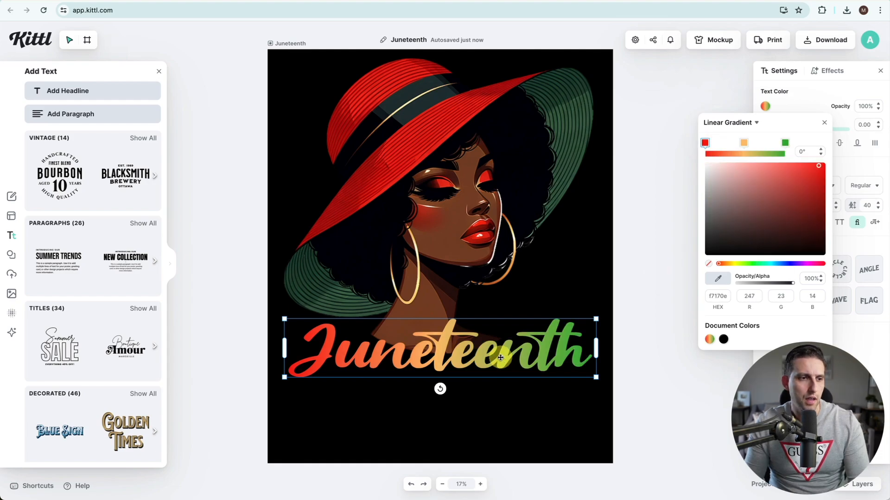
left_click(828, 71)
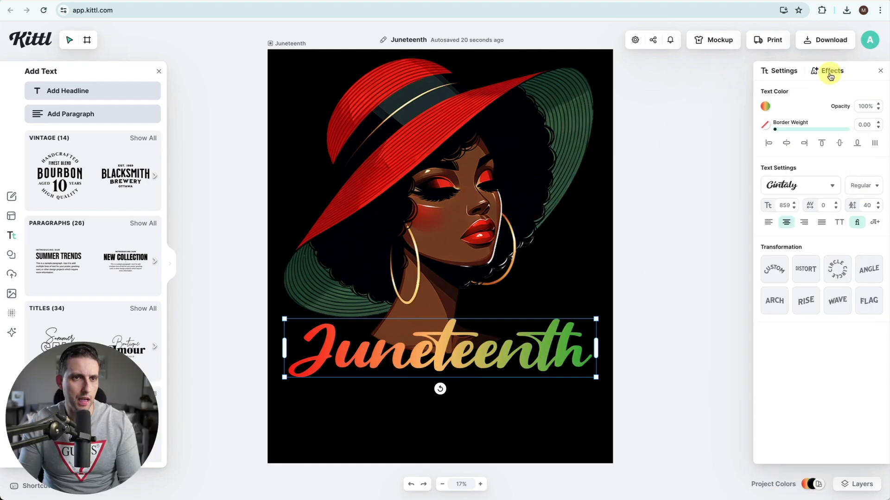
- Apply a black Block Shadow effect with Outline Width 45 to the Juneteenth text
left_click(830, 71)
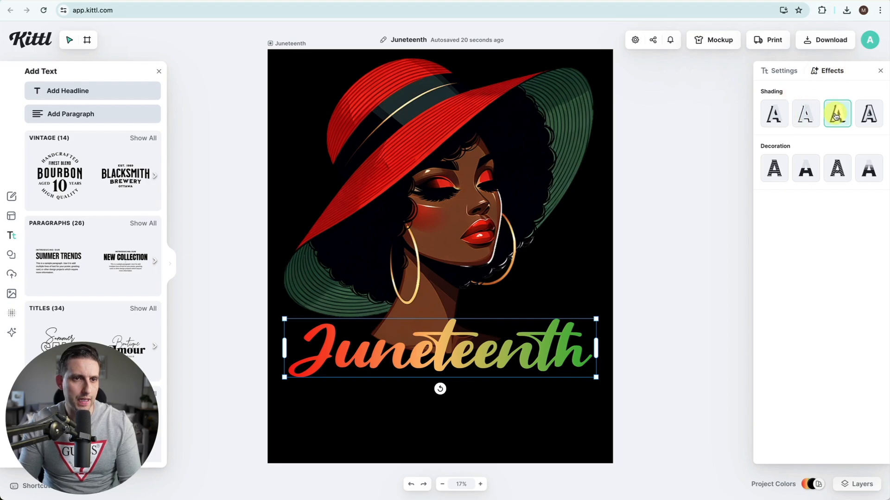
left_click(836, 113)
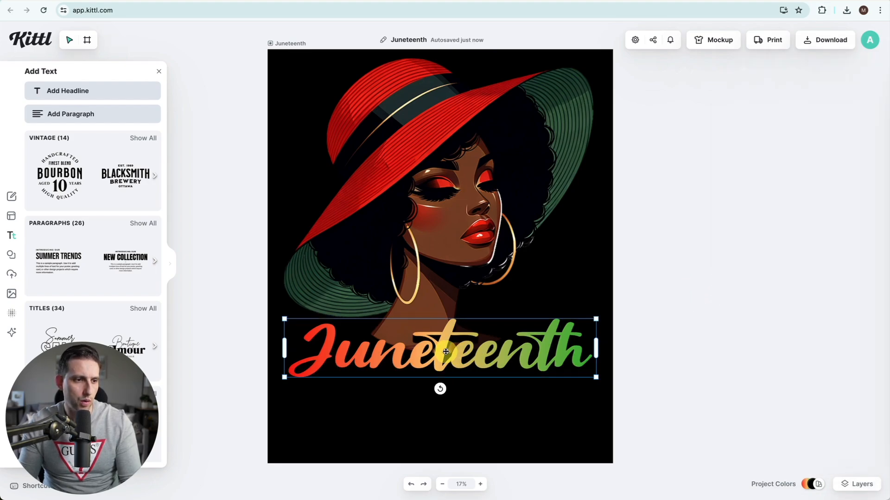
left_click(445, 353)
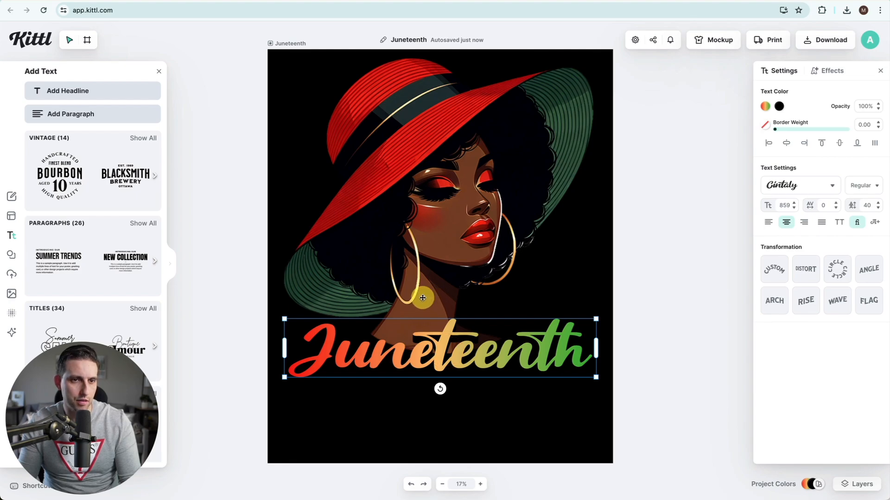
left_click(831, 70)
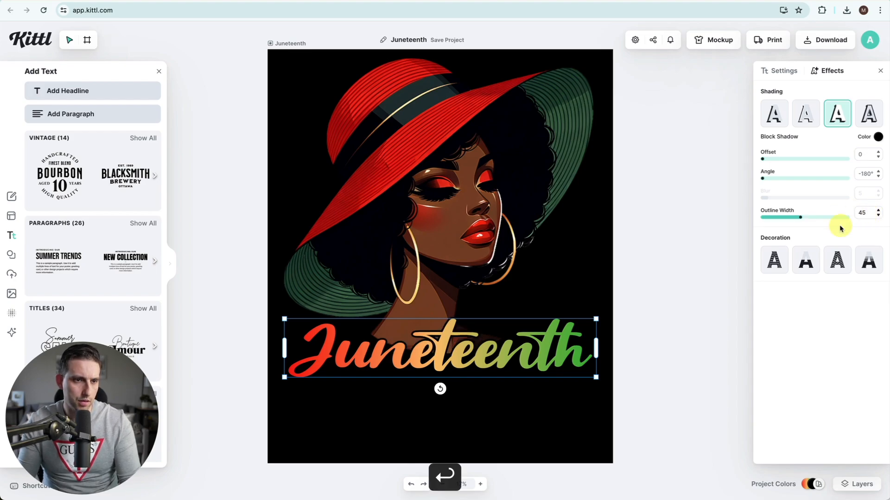
left_click(783, 71)
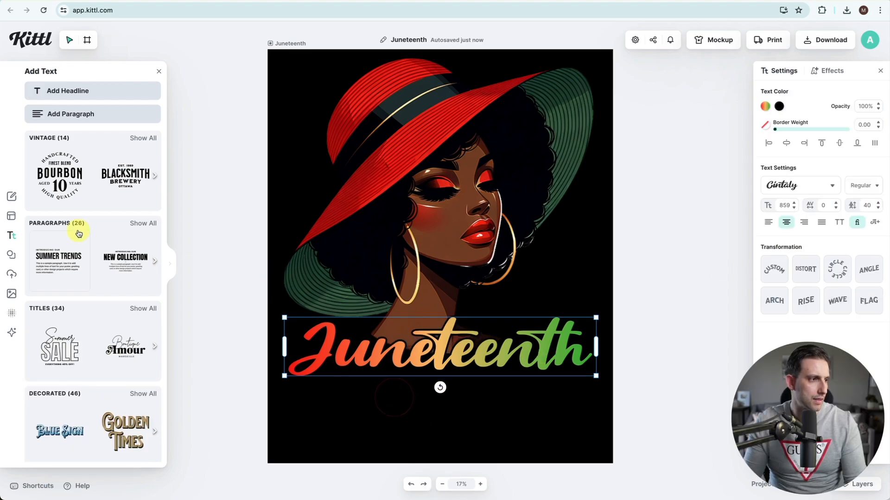
- Add white 'FREE-ISH SINCE 1865' paragraph text in ADVENTURER 06, centred beneath Juneteenth
left_click(70, 91)
type("FREE-ISH SINCE 1865")
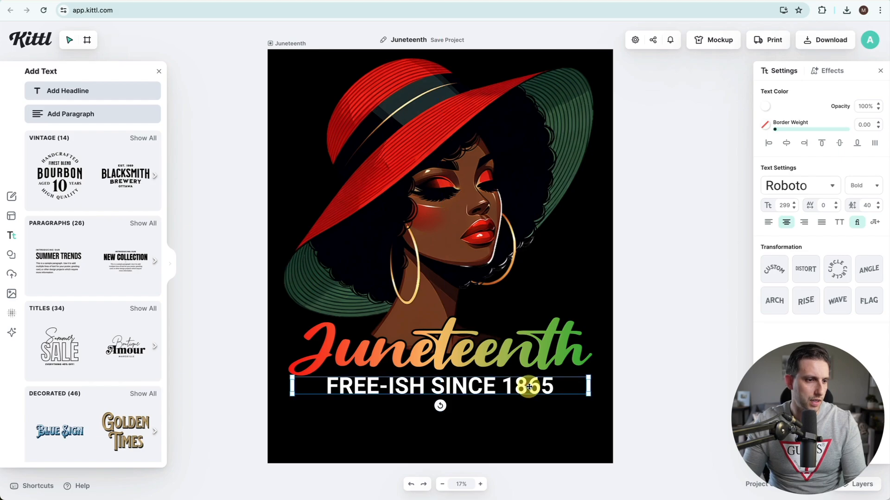
left_click(799, 185)
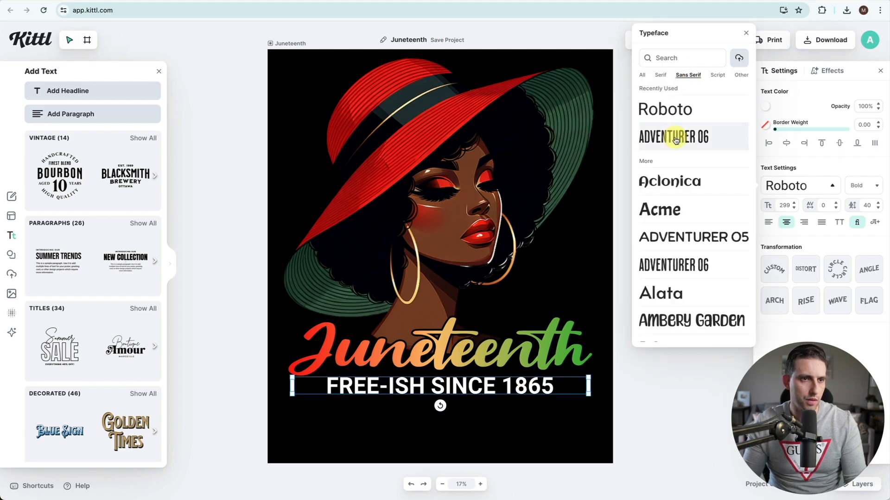
left_click(674, 137)
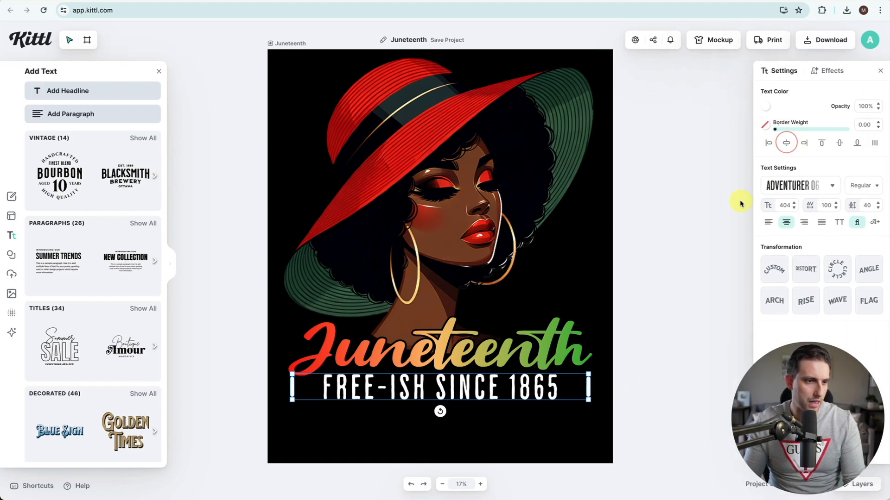
left_click(699, 340)
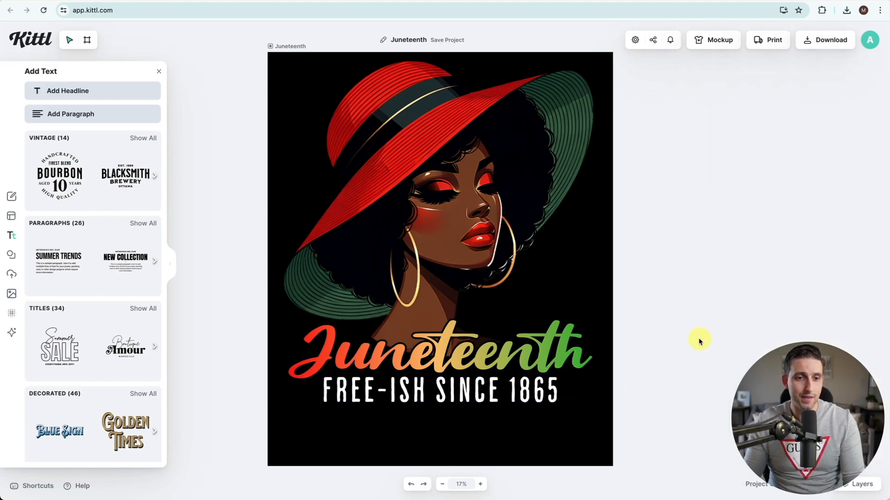
- Dismiss the Add Text side panel to view the finished design alone
left_click(159, 71)
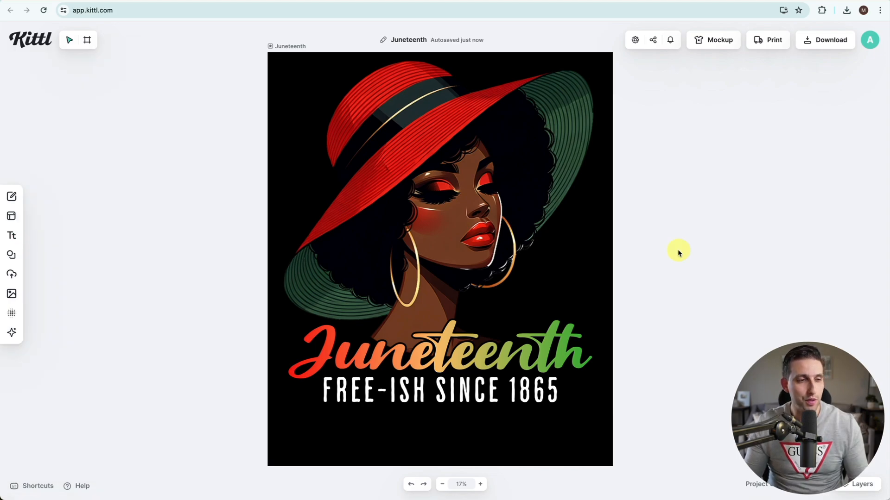
mouse_move(515, 219)
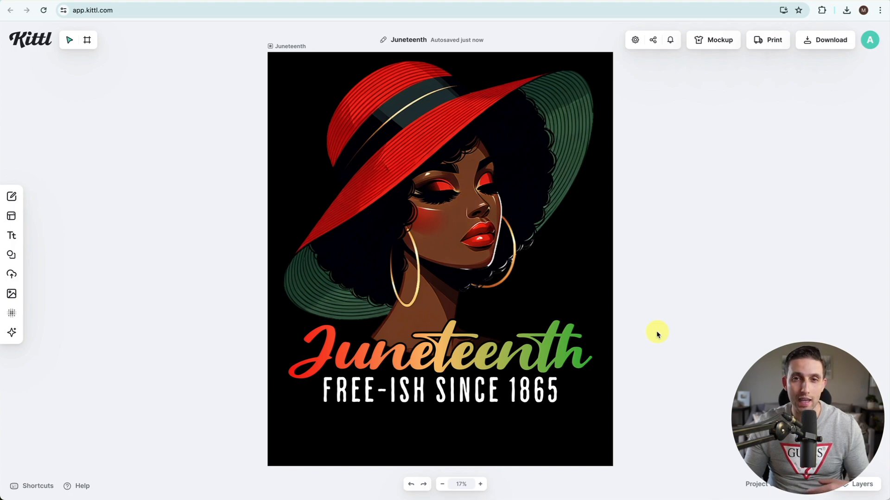
mouse_move(532, 295)
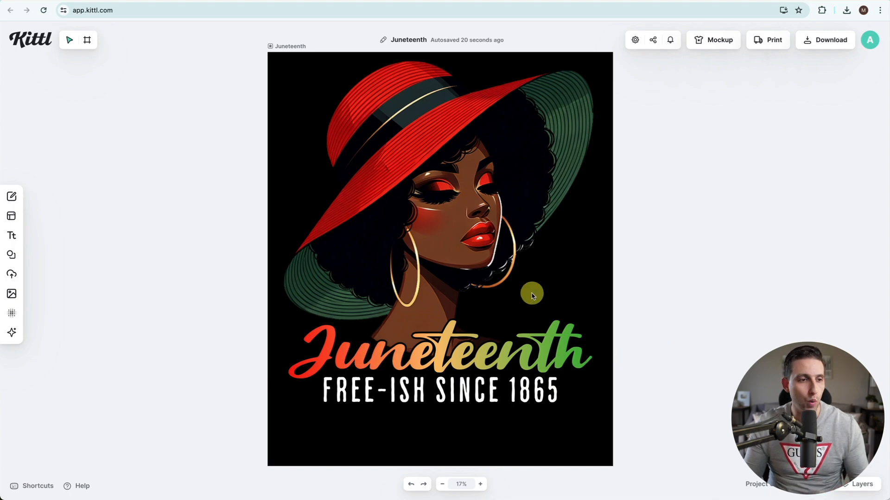
mouse_move(499, 415)
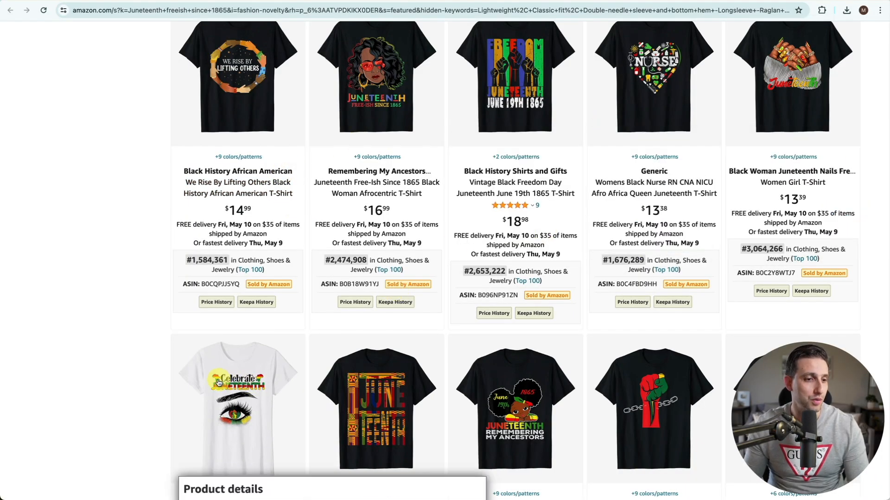
scroll("down", 3)
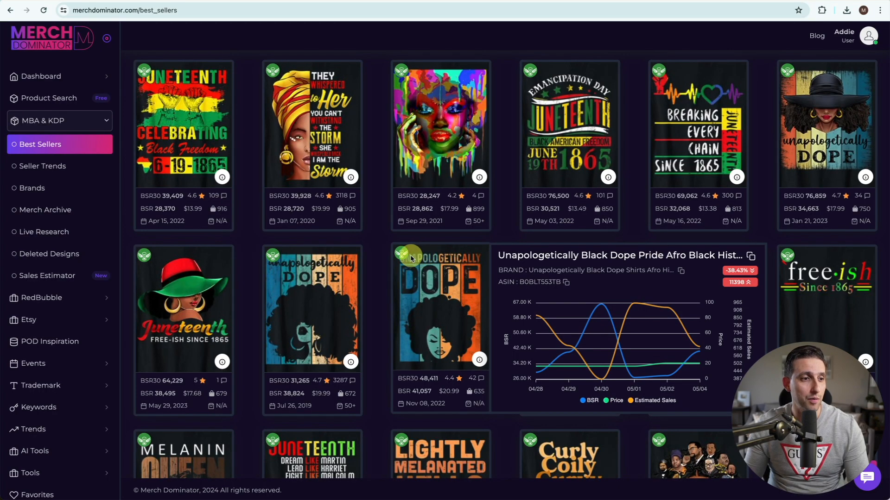
scroll("up", 3)
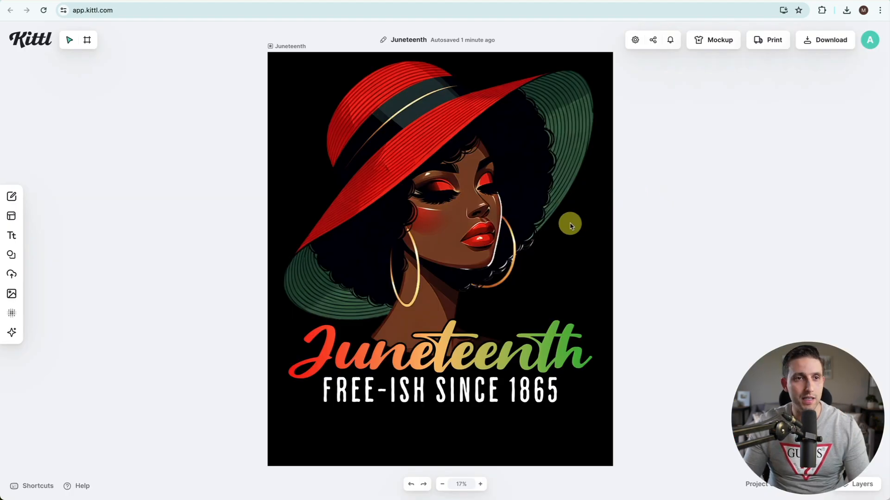
- Download the design as a 4500 × 5400 PNG with Remove Background switched on
left_click(825, 40)
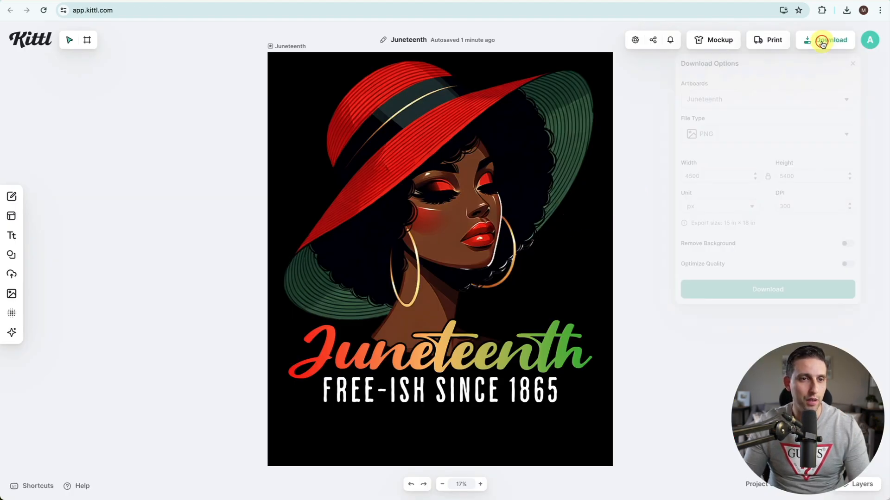
left_click(847, 244)
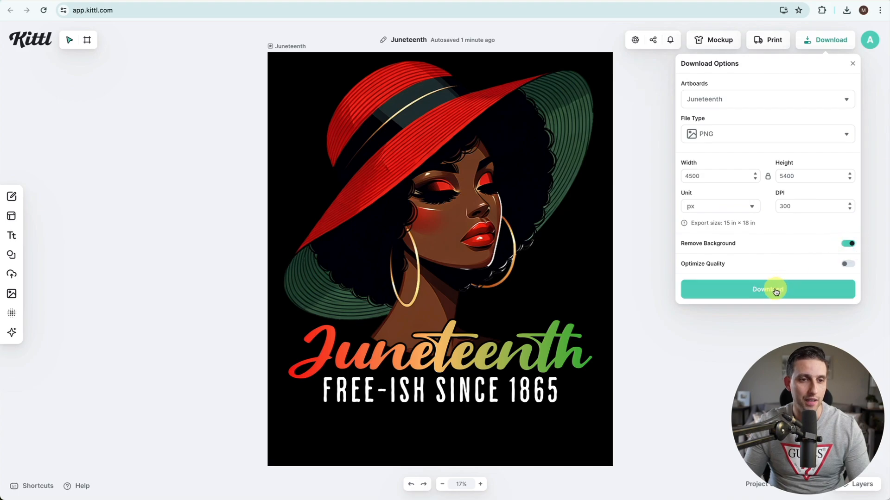
left_click(767, 289)
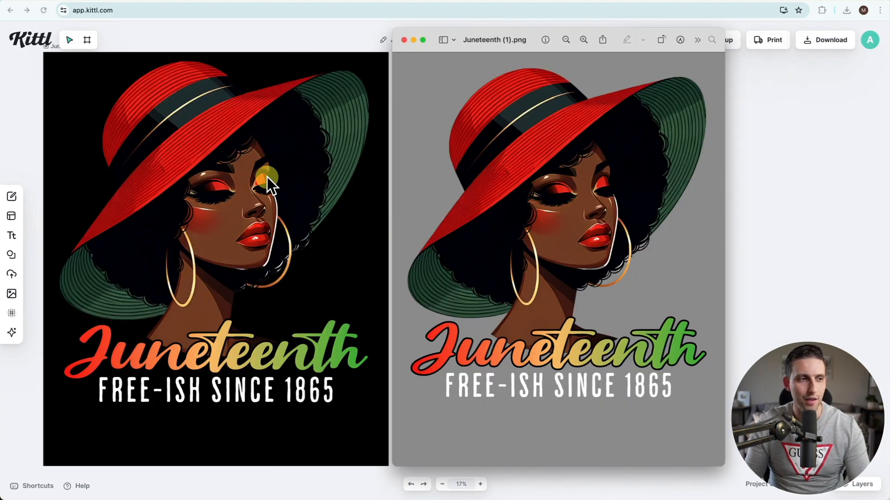
mouse_move(270, 153)
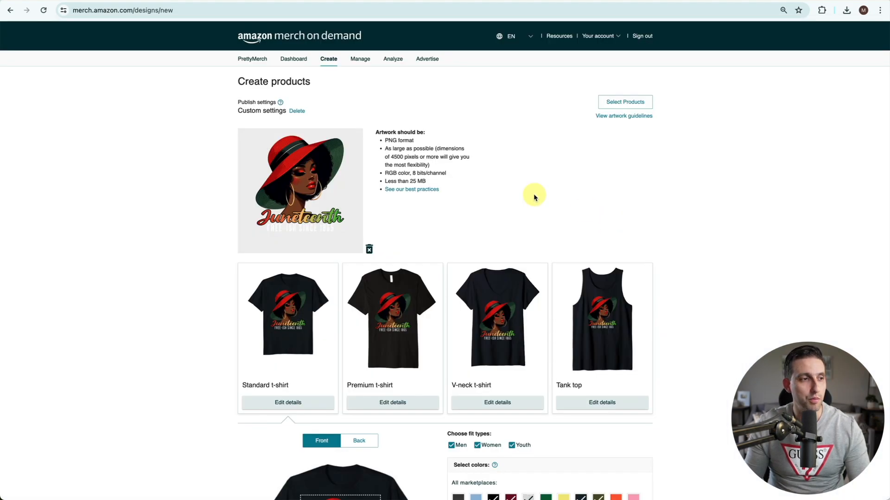
- Scroll through the Merch on Demand product previews of the uploaded Juneteenth PNG
scroll("down", 3)
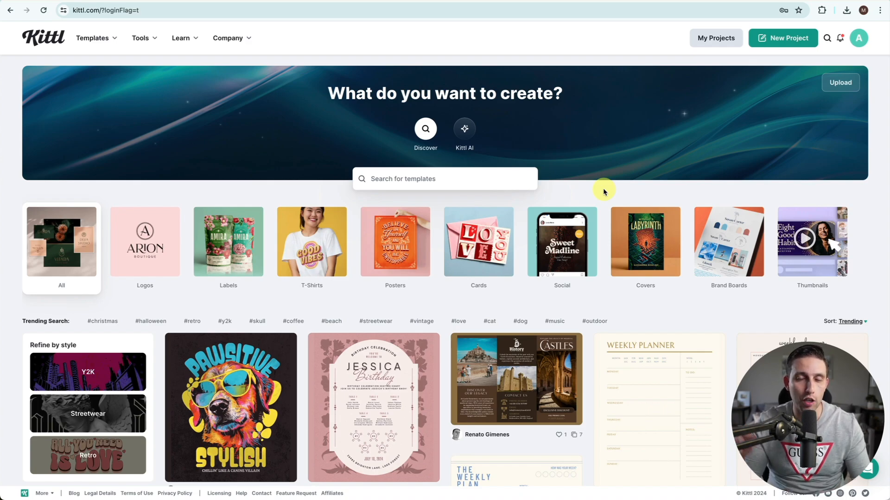
mouse_move(708, 312)
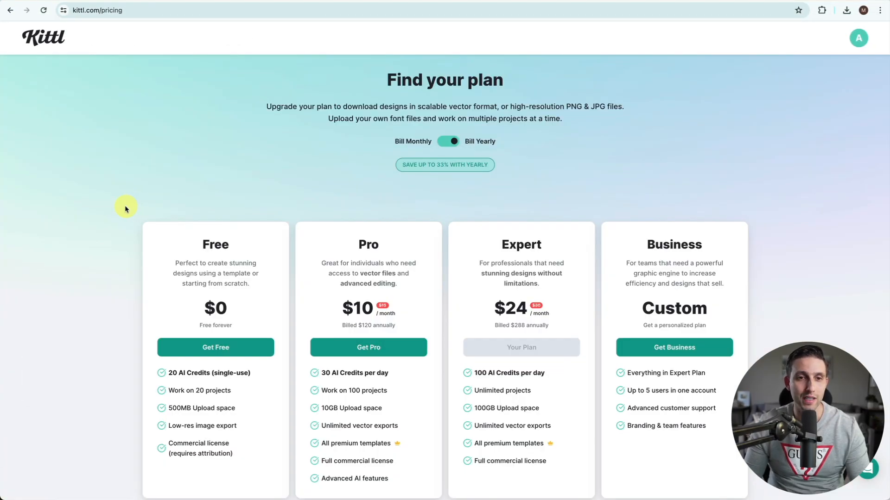
mouse_move(523, 257)
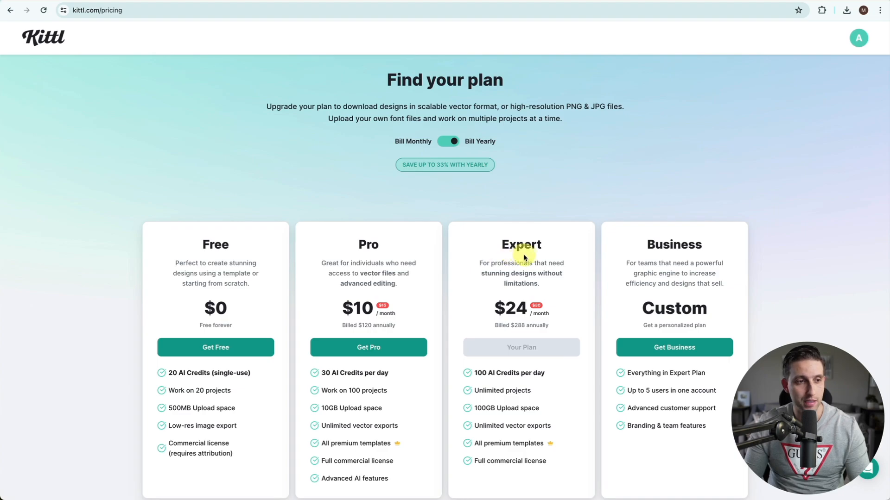
mouse_move(596, 257)
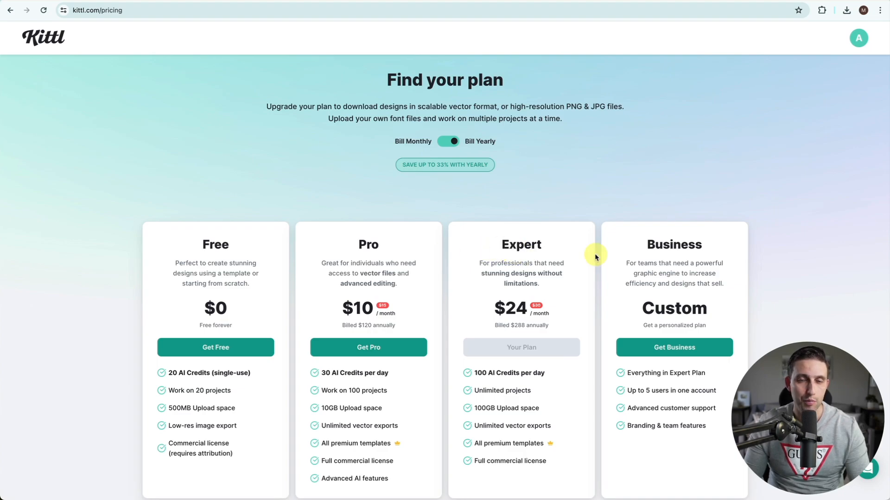
mouse_move(596, 328)
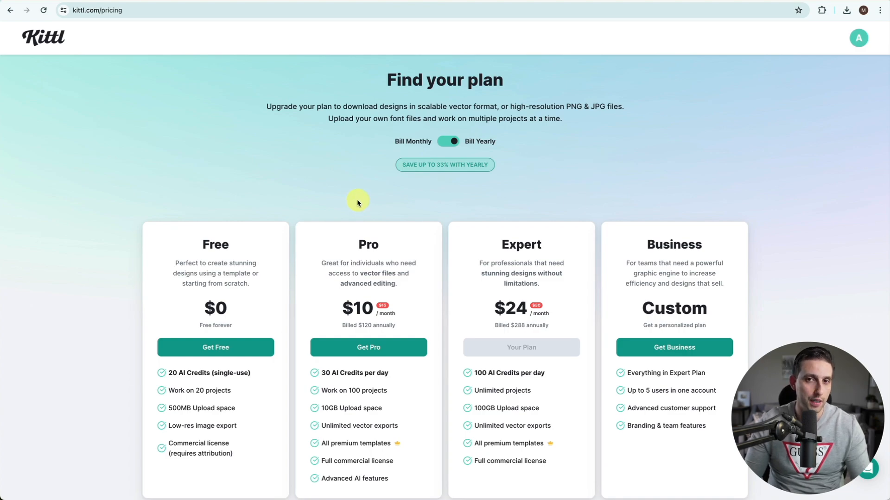
mouse_move(336, 201)
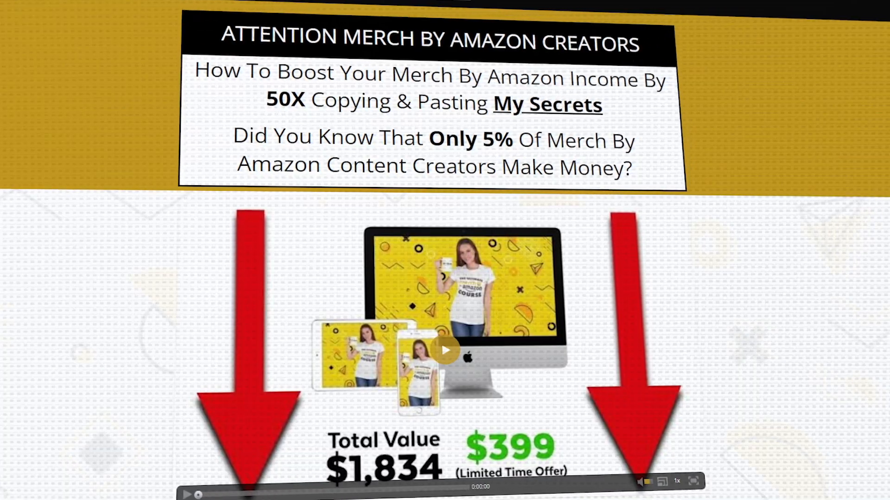
scroll("down", 3)
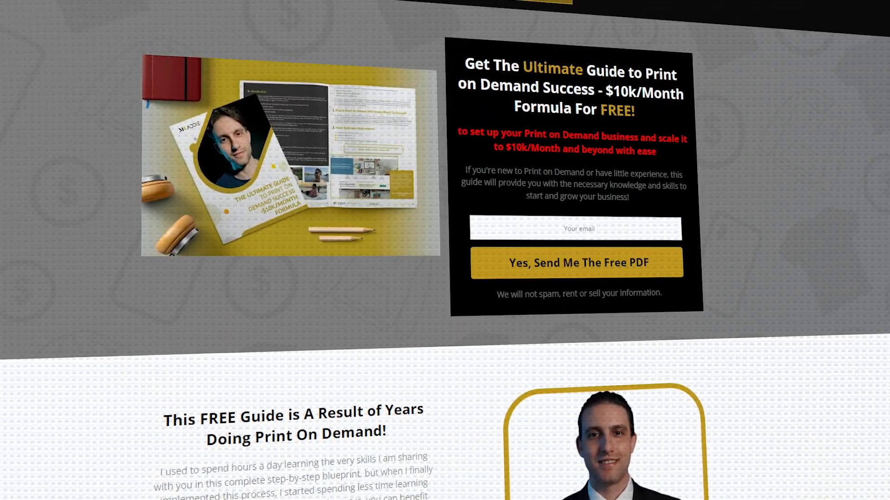
scroll("down", 3)
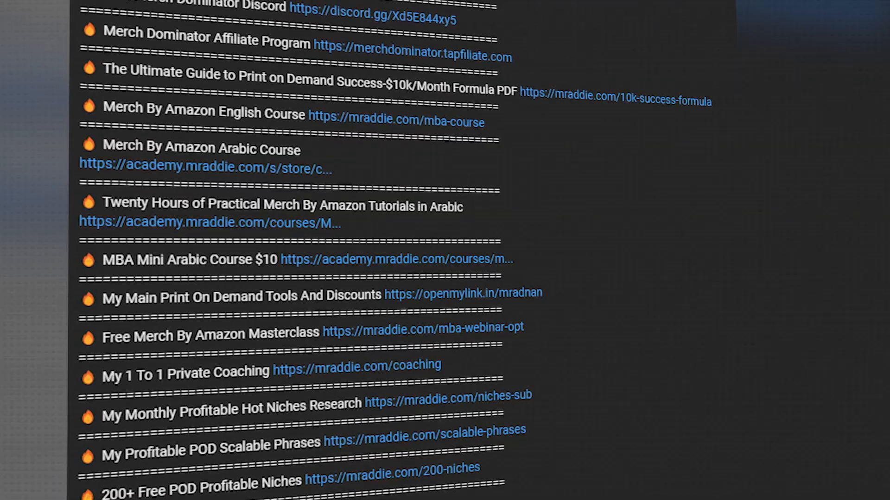
scroll("up", 3)
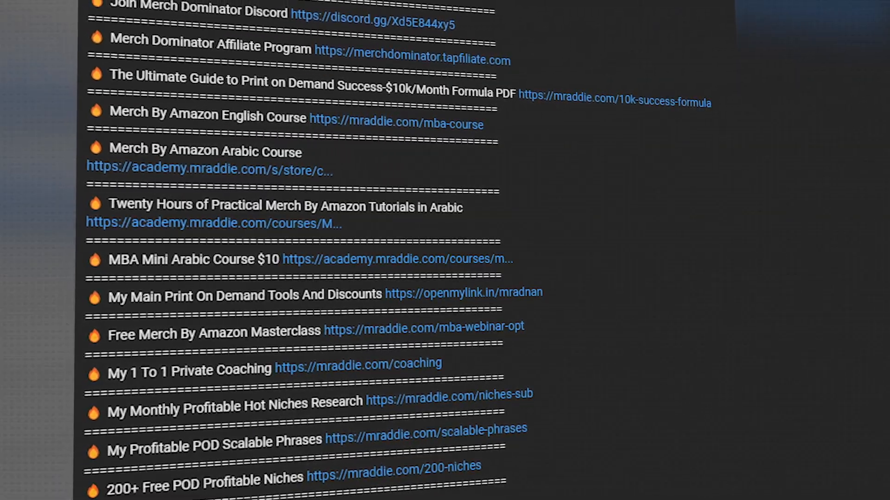